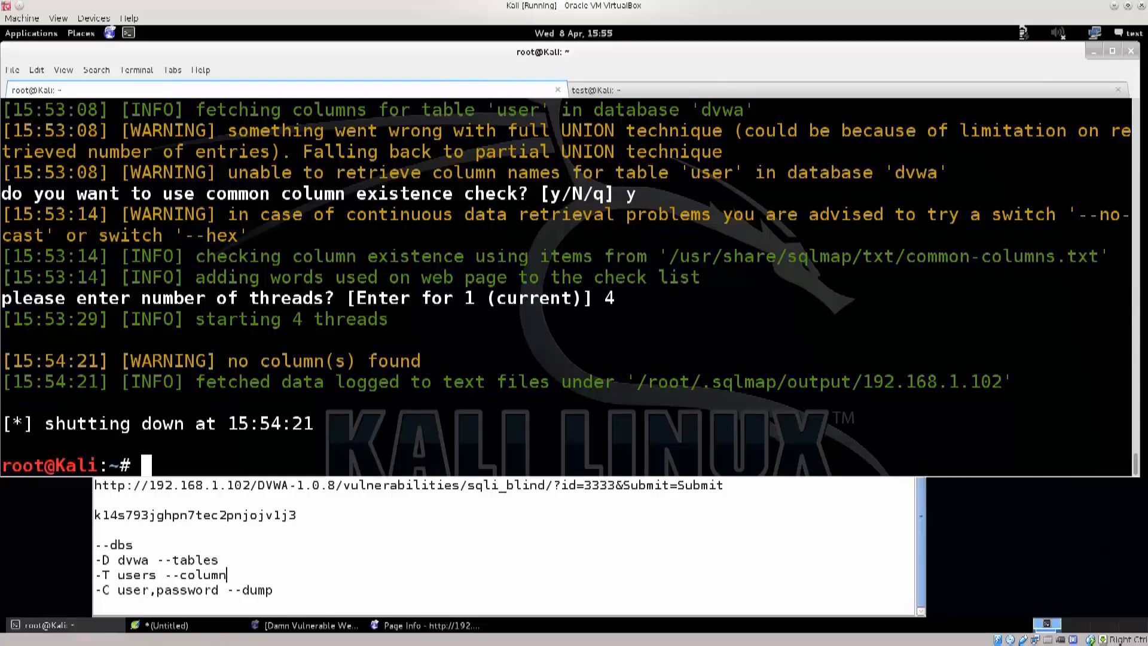
# Step: Recall the earlier sqlmap command with -T user --column at the prompt
pyautogui.tripleClick(293, 360)
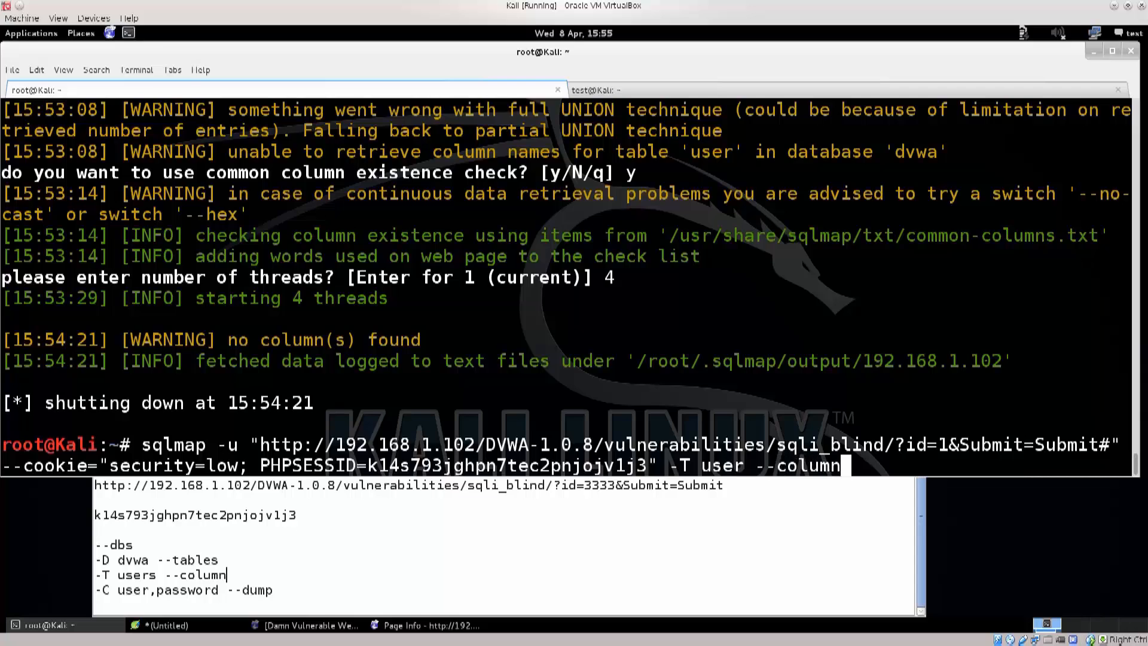
# Step: Replace '-T user --column' with '-D dvwa --tables' and run it to list dvwa's tables
pyautogui.press('BackSpace')
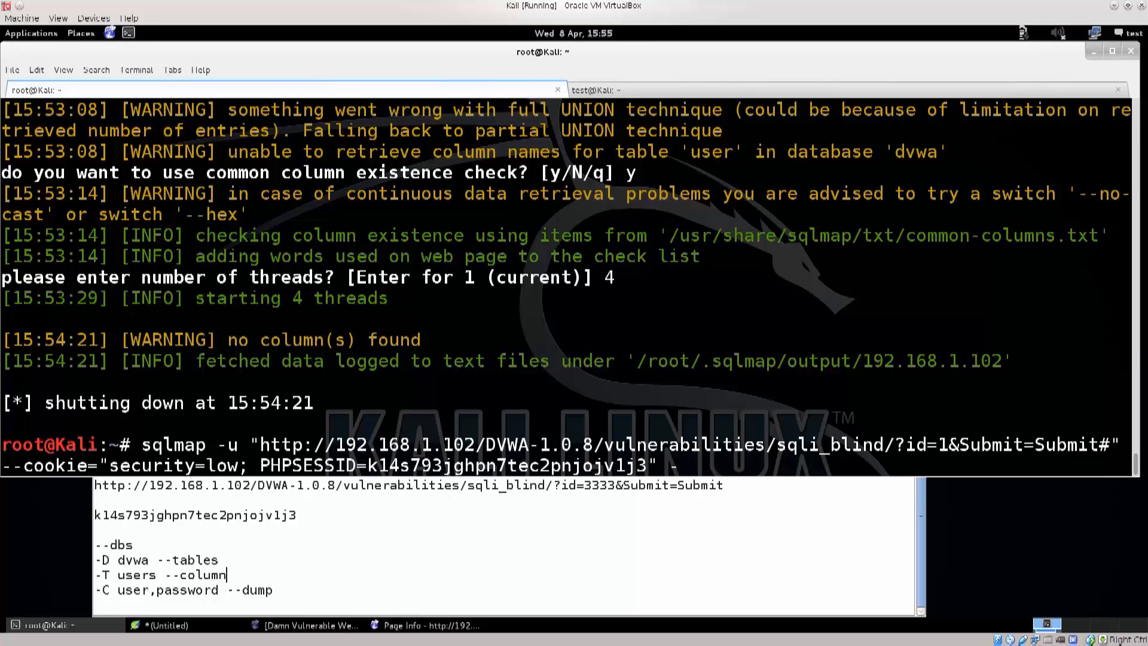
pyautogui.write('D')
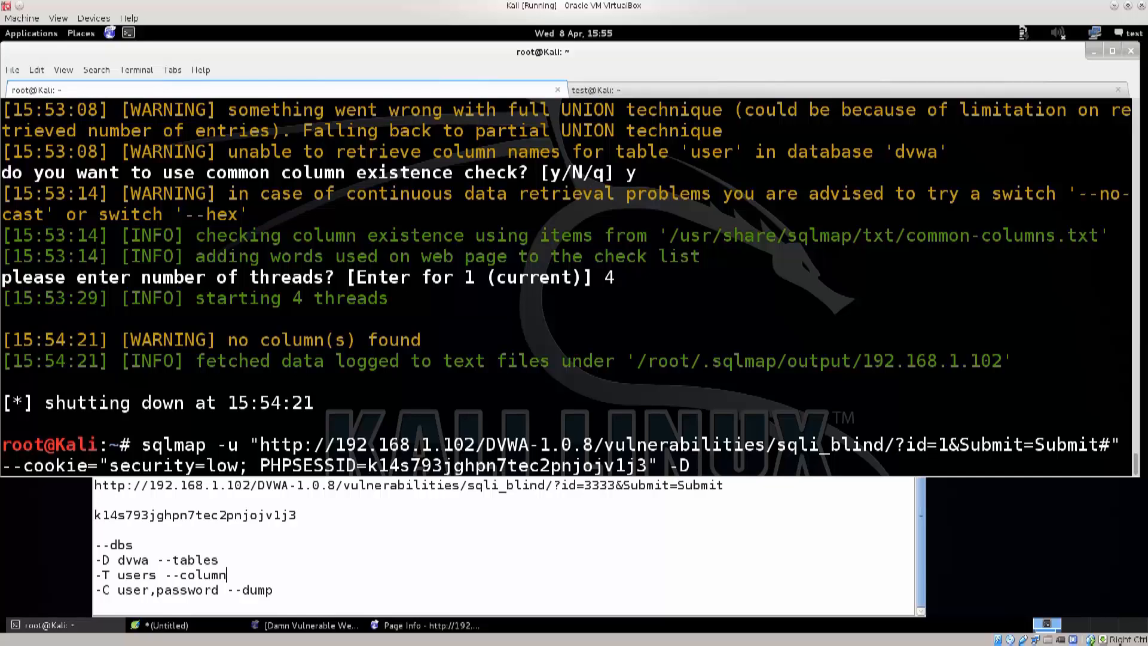
pyautogui.write('dv')
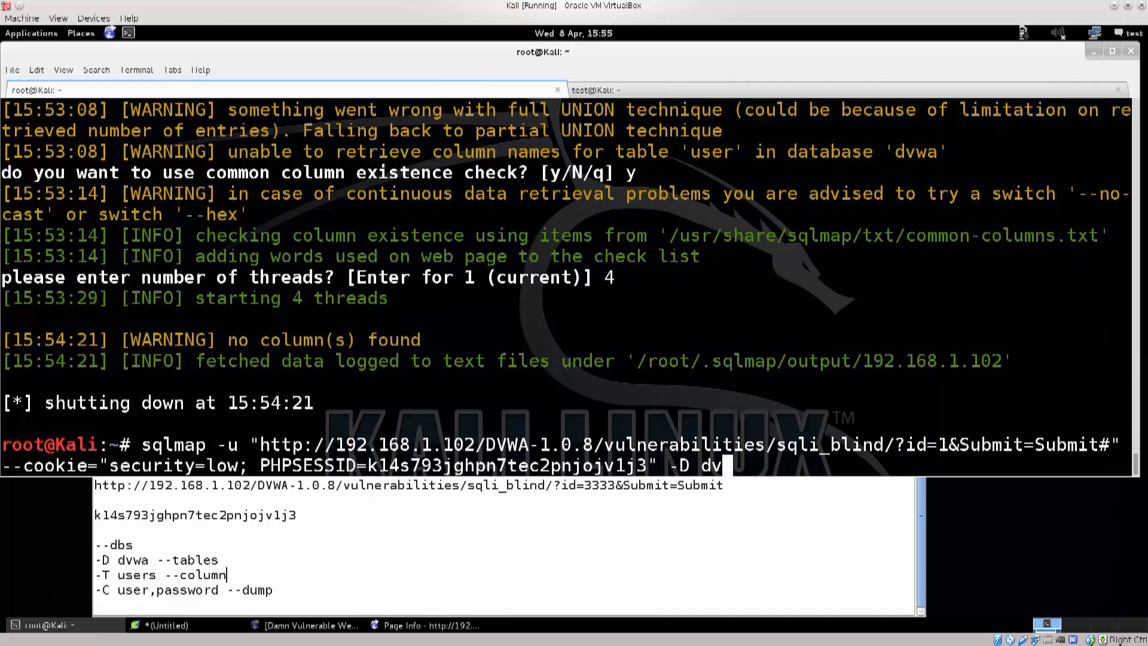
pyautogui.write('wa --ta')
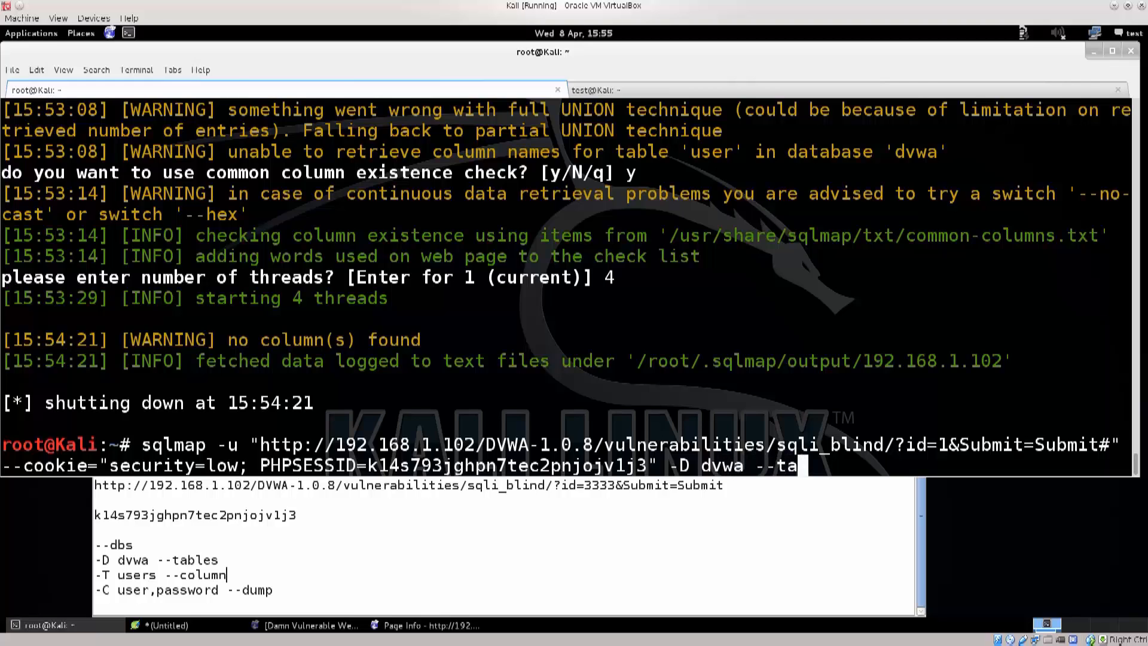
pyautogui.write('bles')
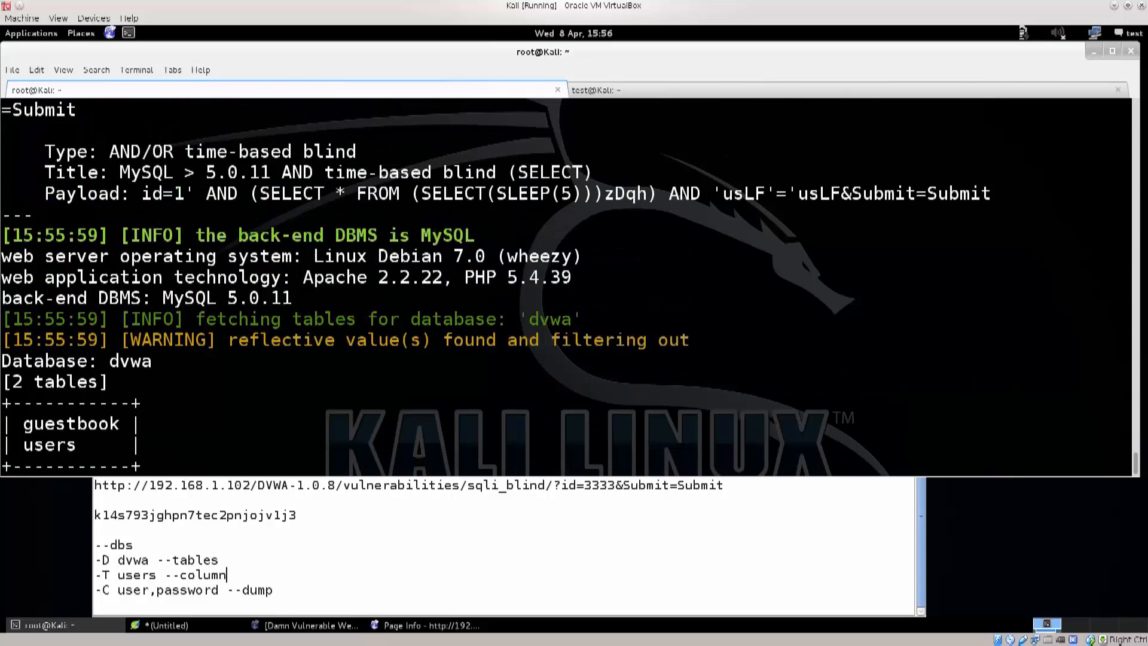
# Step: Review the finished table listing and select 'guestbook' in the output
pyautogui.scroll(-3)
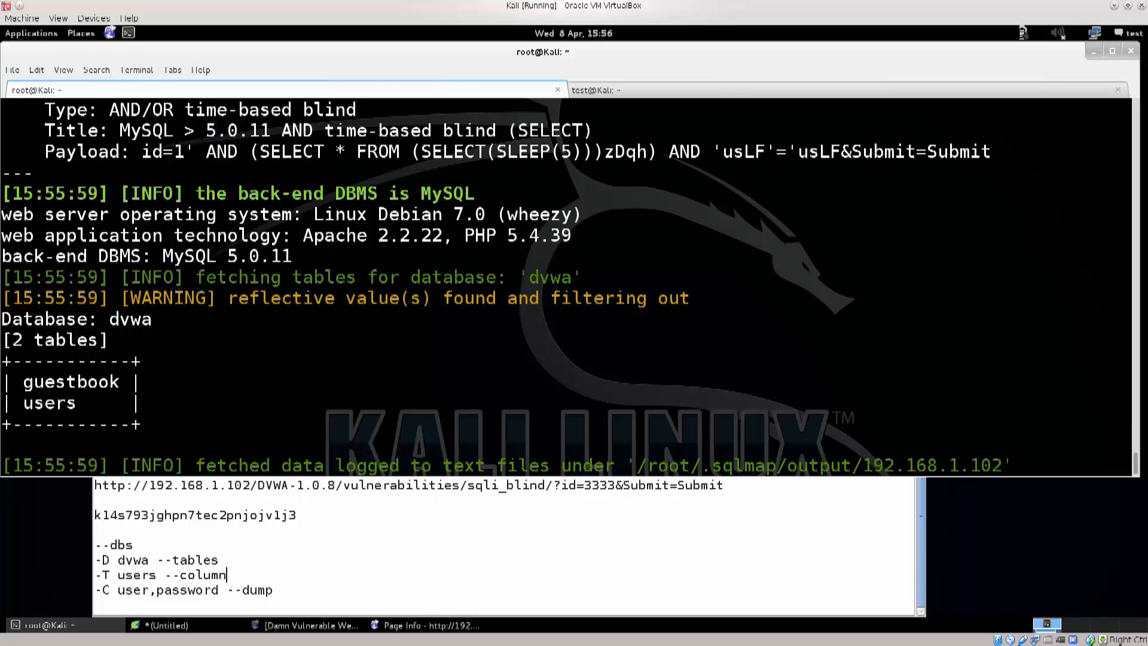
pyautogui.scroll(-3)
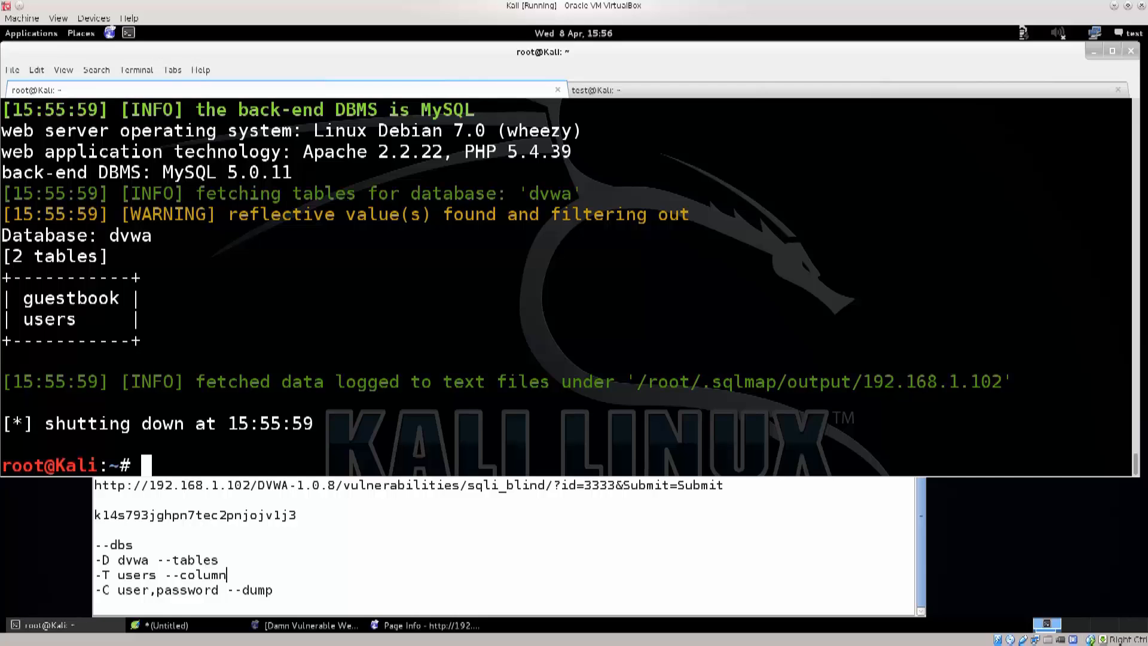
pyautogui.doubleClick(49, 319)
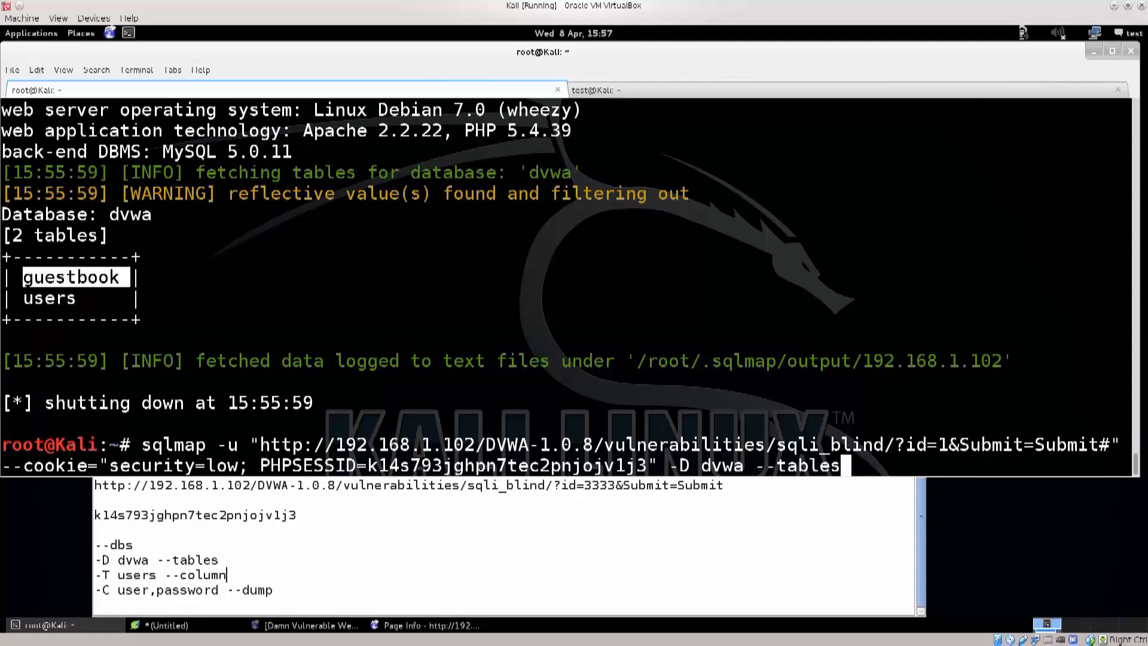
# Step: Replace '-D dvwa --tables' with '-T users --columns' to request the users table's columns
pyautogui.press('BackSpace')
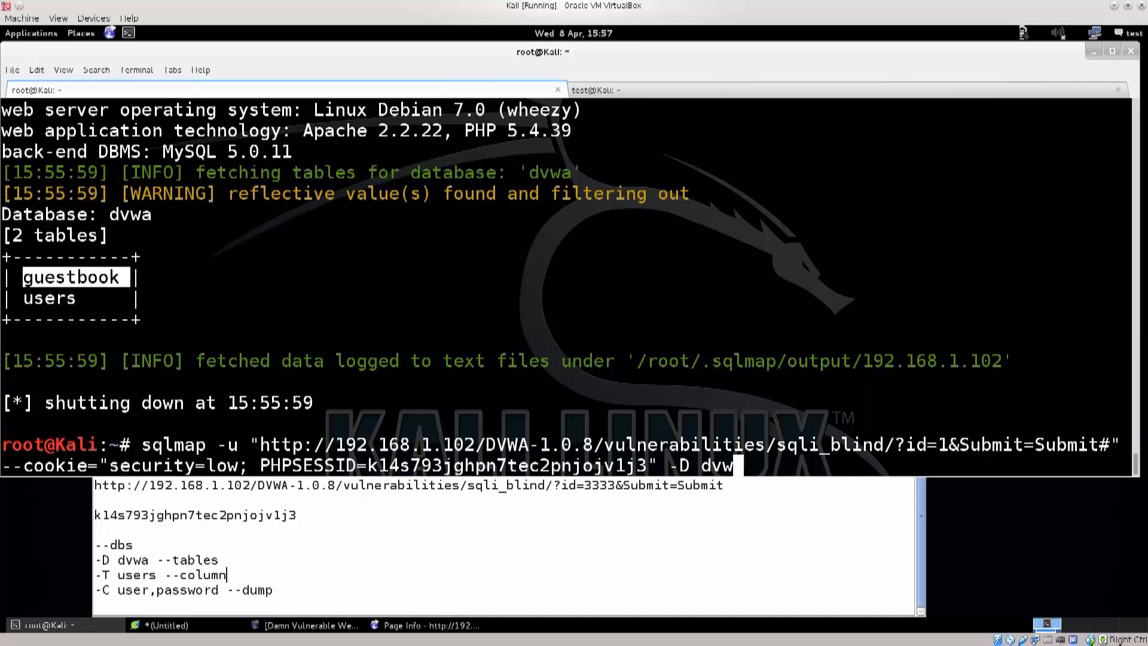
pyautogui.press('BackSpace')
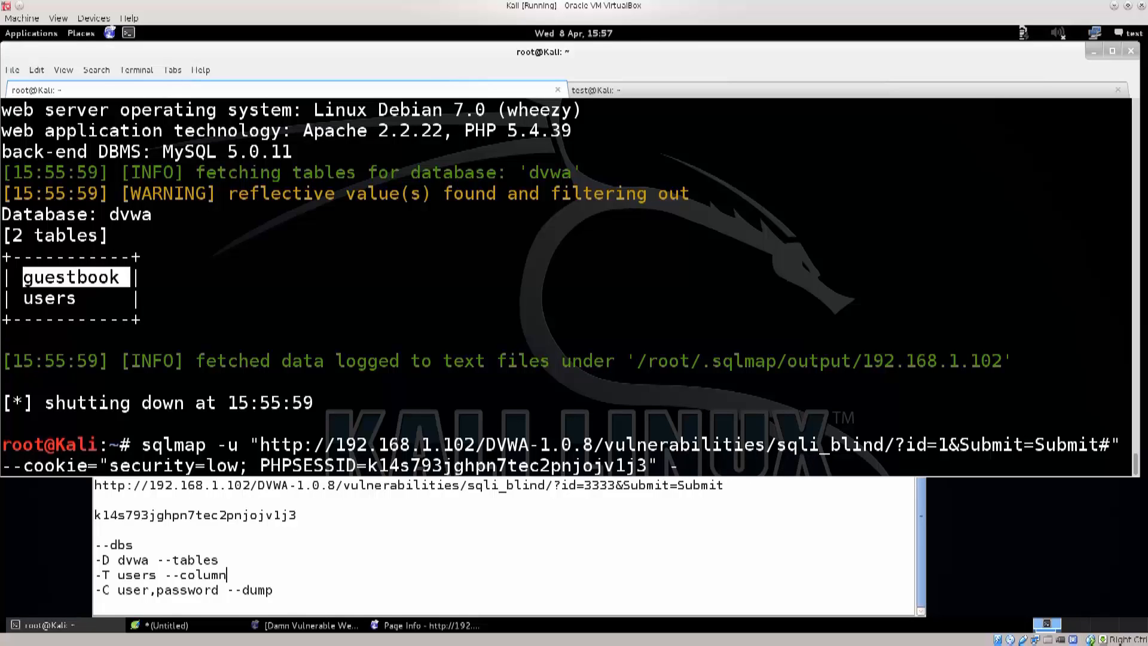
pyautogui.write('T')
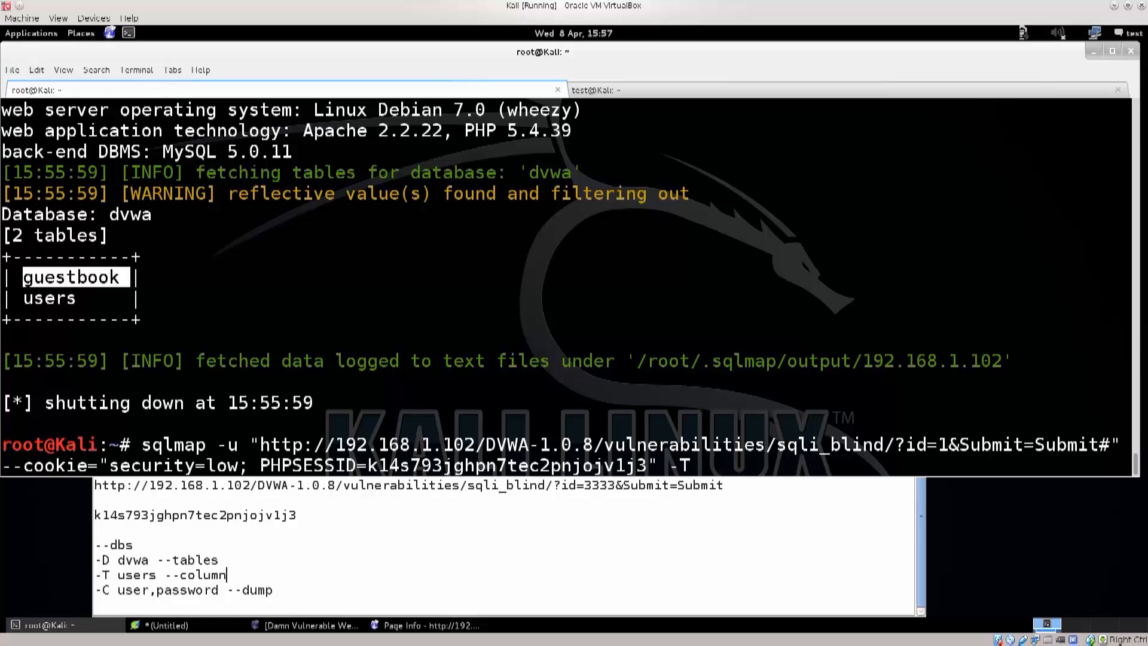
pyautogui.write('user')
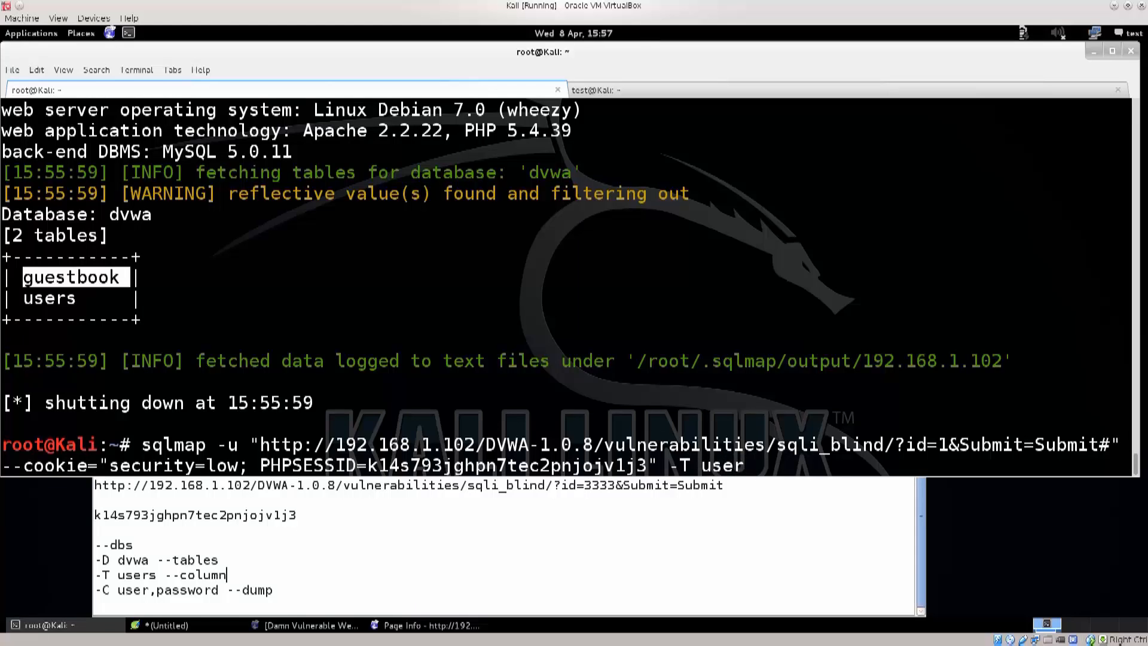
pyautogui.write('s')
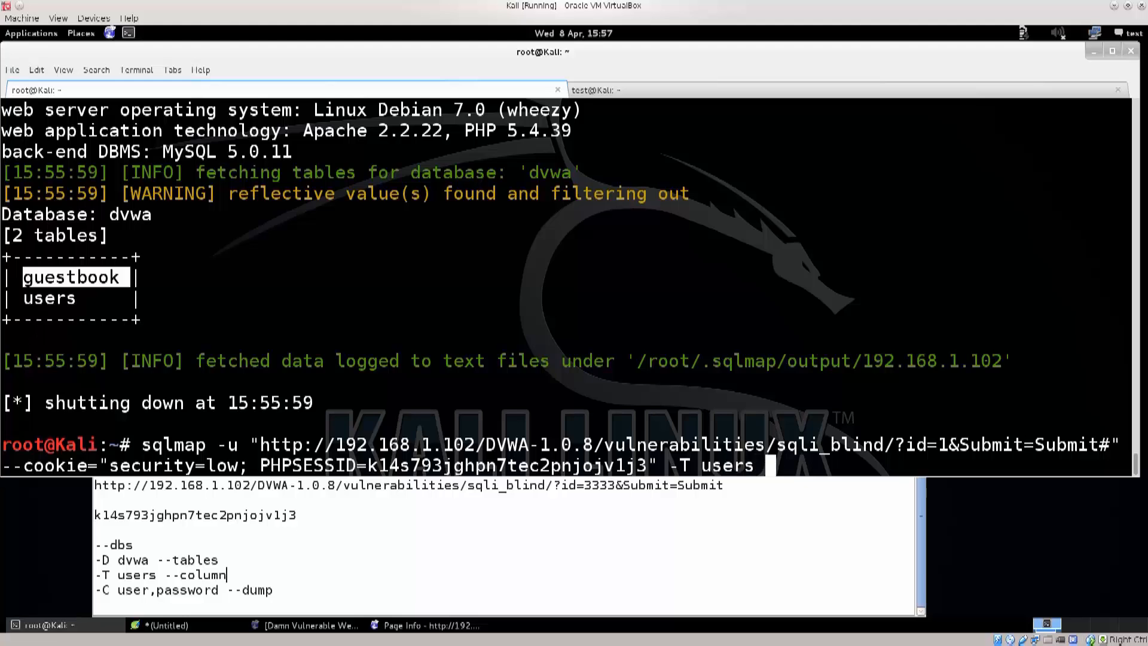
pyautogui.write('--')
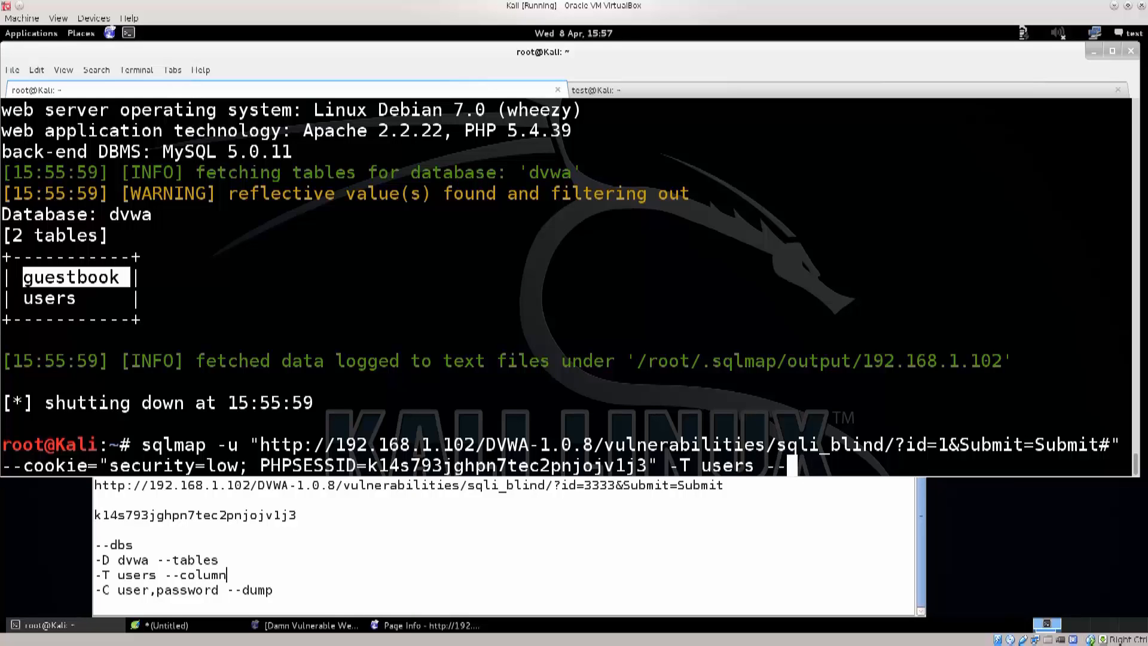
pyautogui.write('colu')
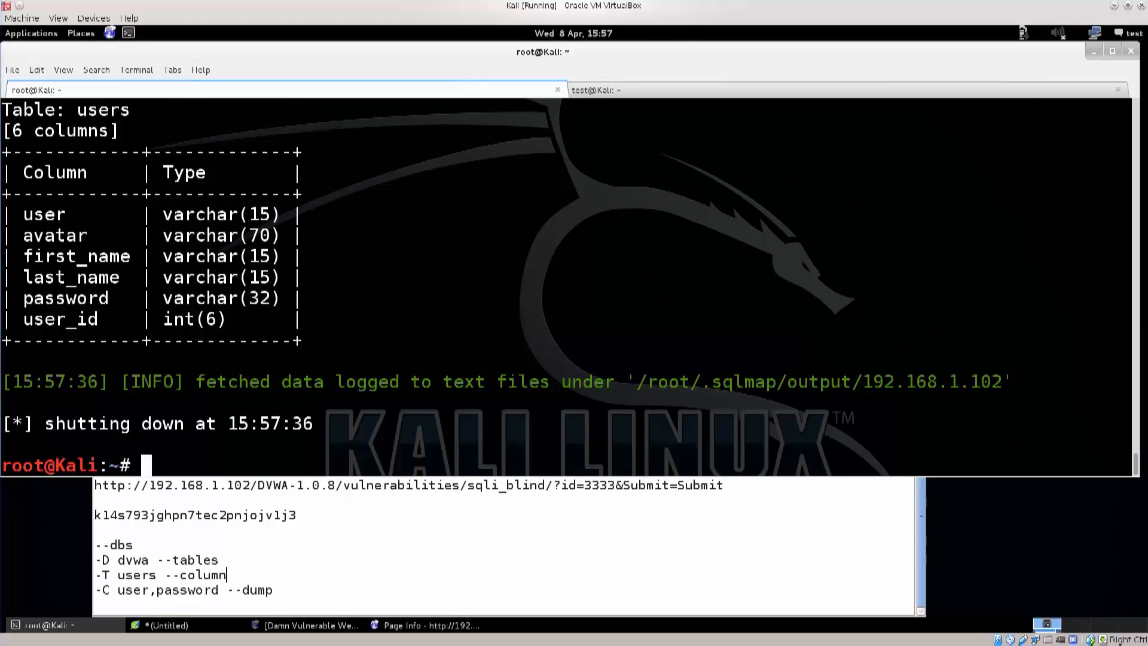
pyautogui.scroll(-3)
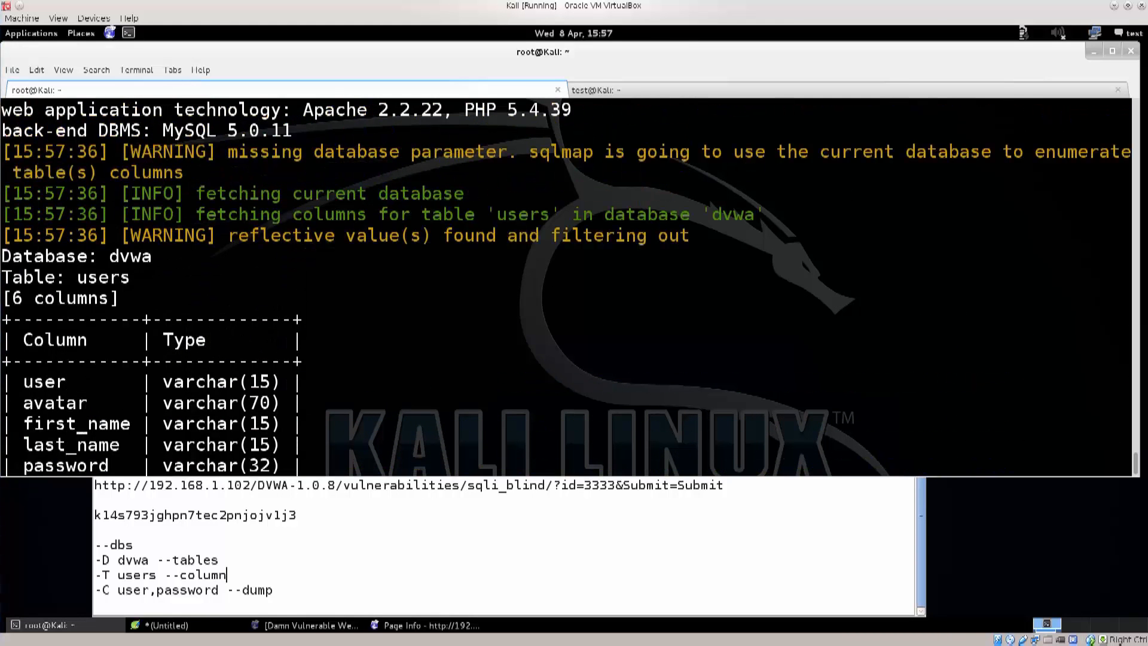
pyautogui.scroll(-3)
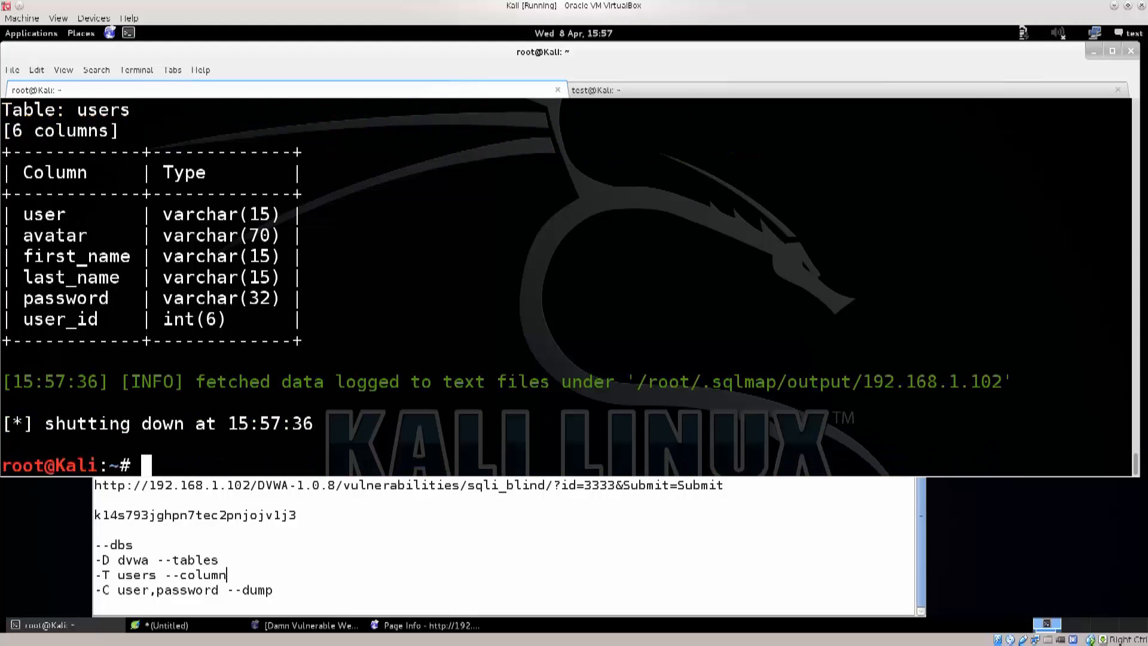
# Step: Start a new sqlmap command on the sqli_blind URL with the security=low PHPSESSID cookie and -C
pyautogui.doubleClick(53, 172)
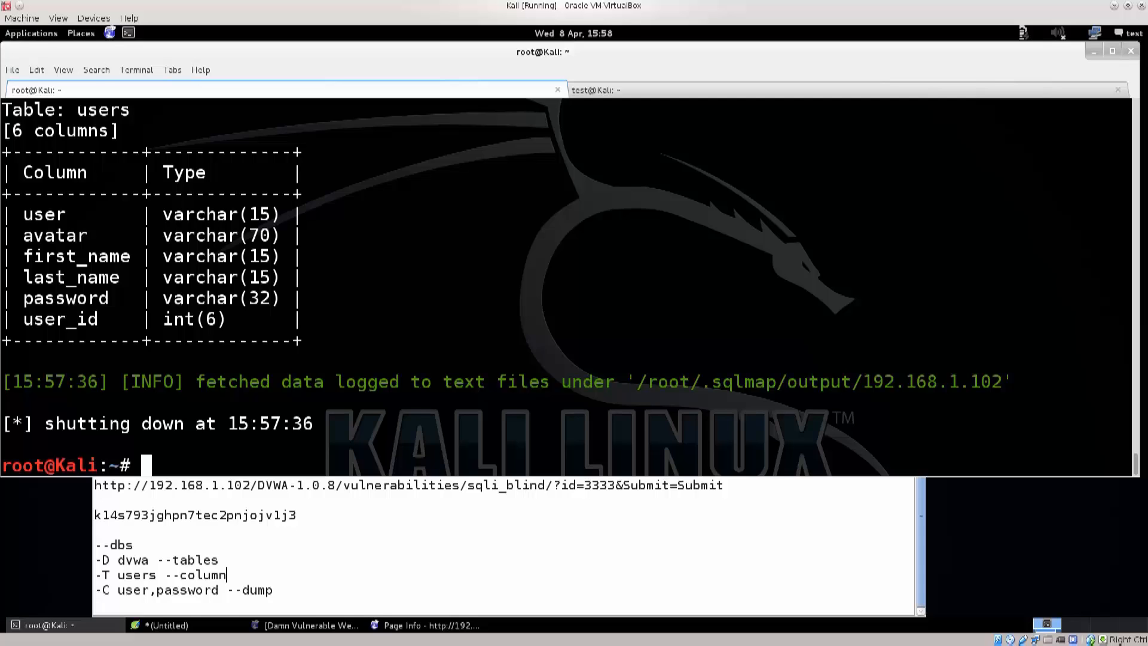
pyautogui.doubleClick(196, 276)
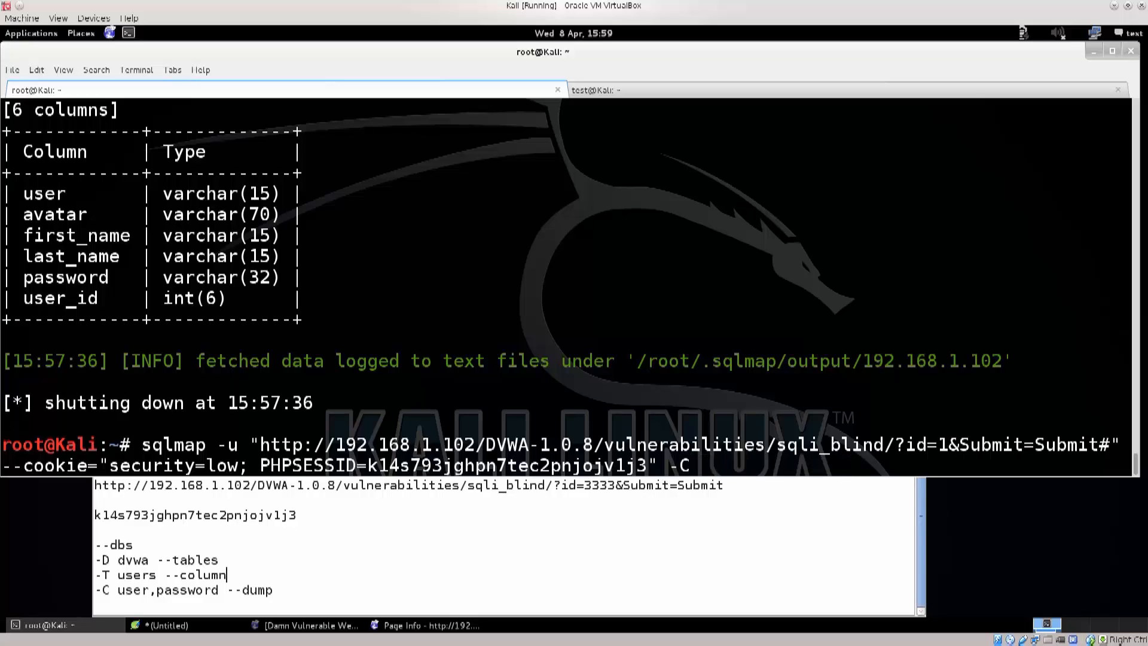
# Step: Add 'user' as the first column after -C in the sqlmap command
pyautogui.write('user')
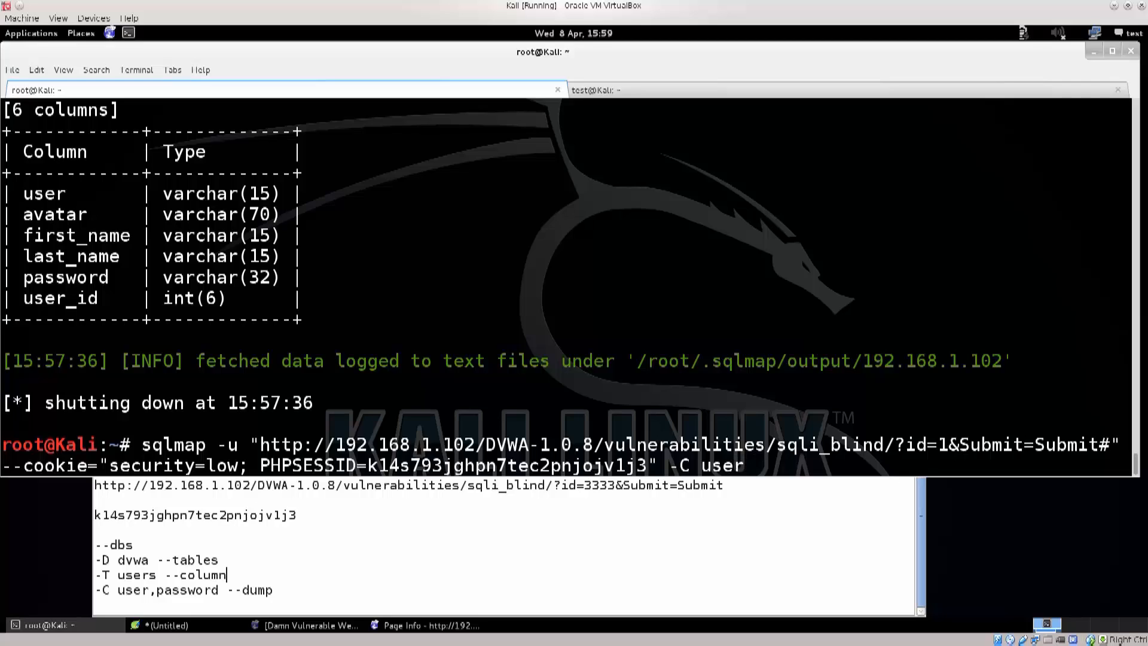
pyautogui.moveTo(746, 465)
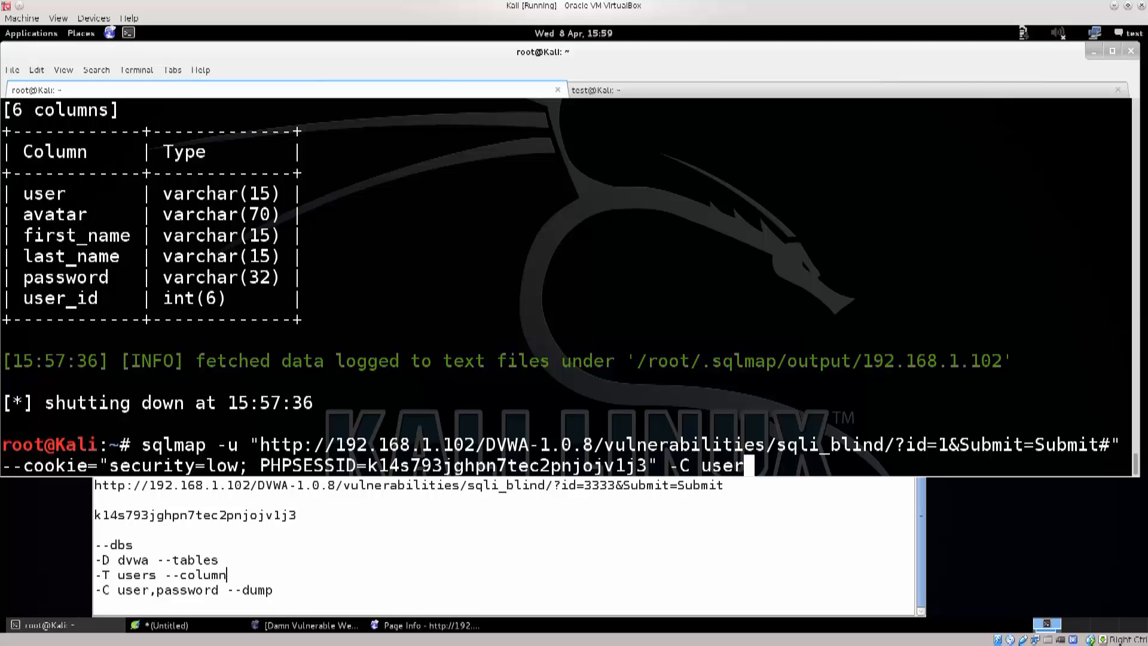
pyautogui.doubleClick(54, 152)
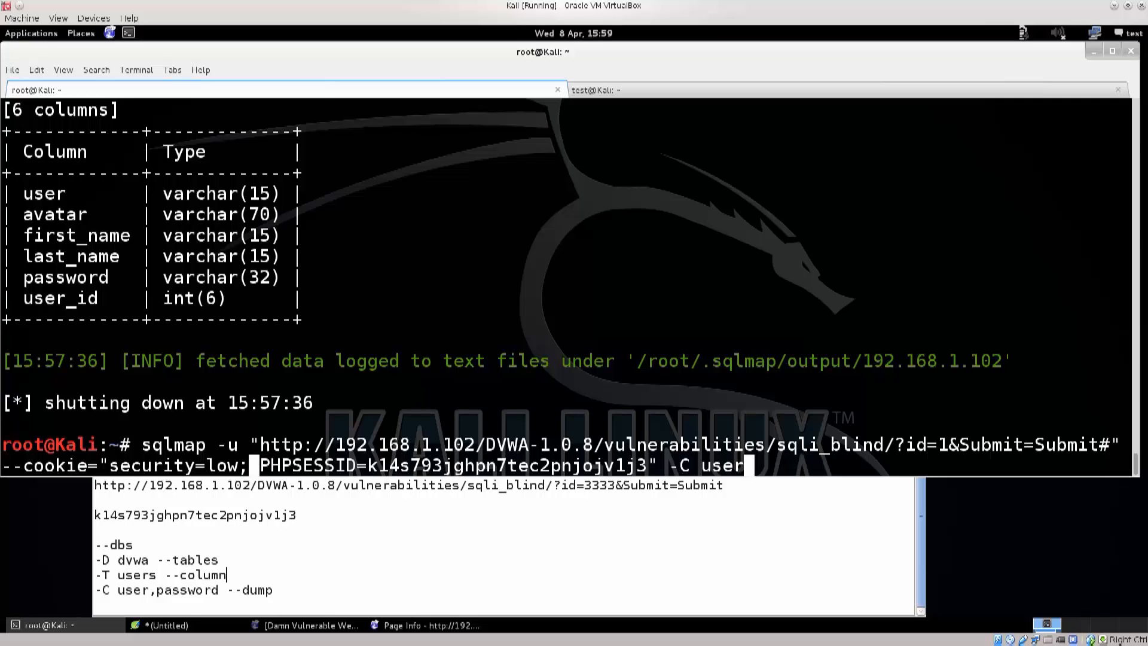
pyautogui.doubleClick(308, 466)
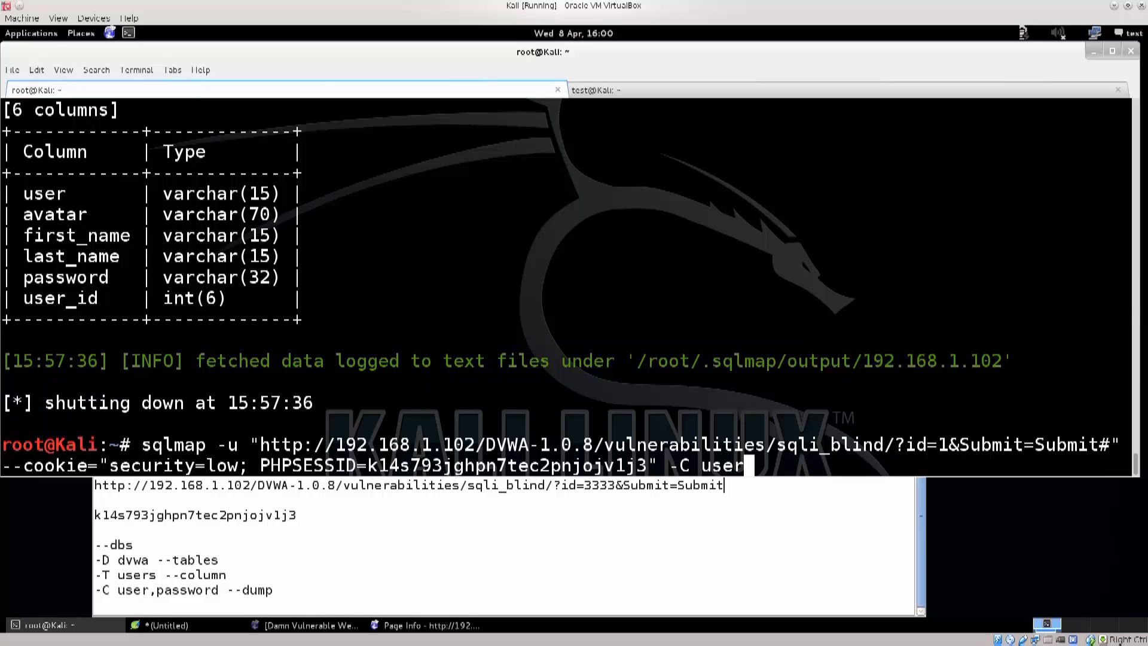
# Step: Extend the -C list to 'first_name,last_name,user,password'
pyautogui.write(',')
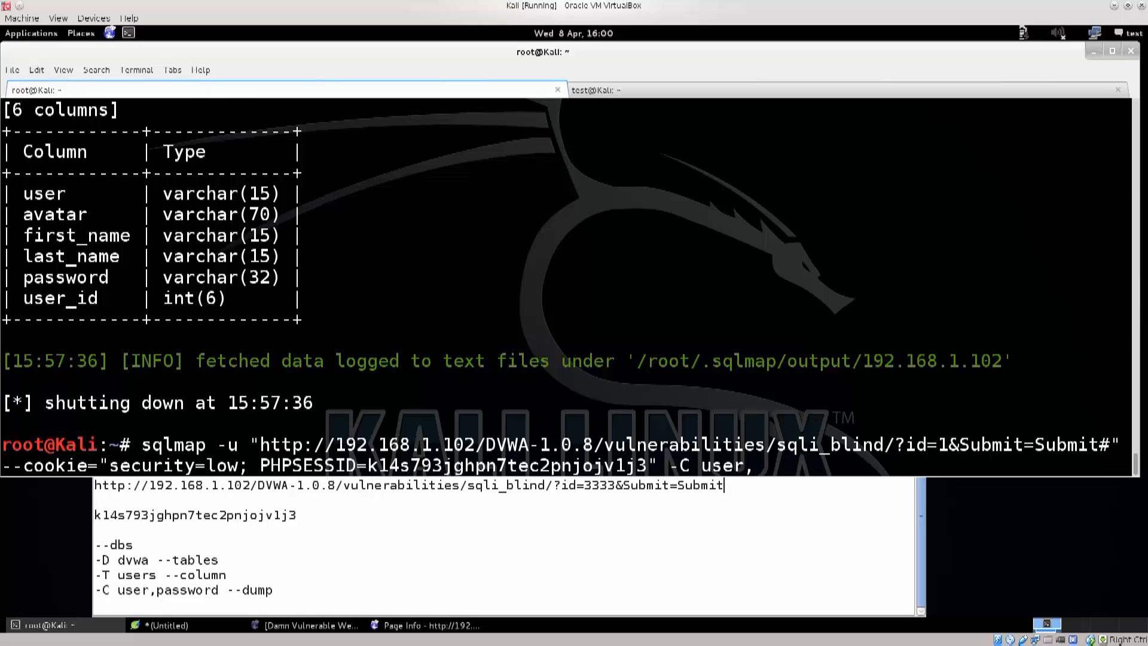
pyautogui.moveTo(762, 465)
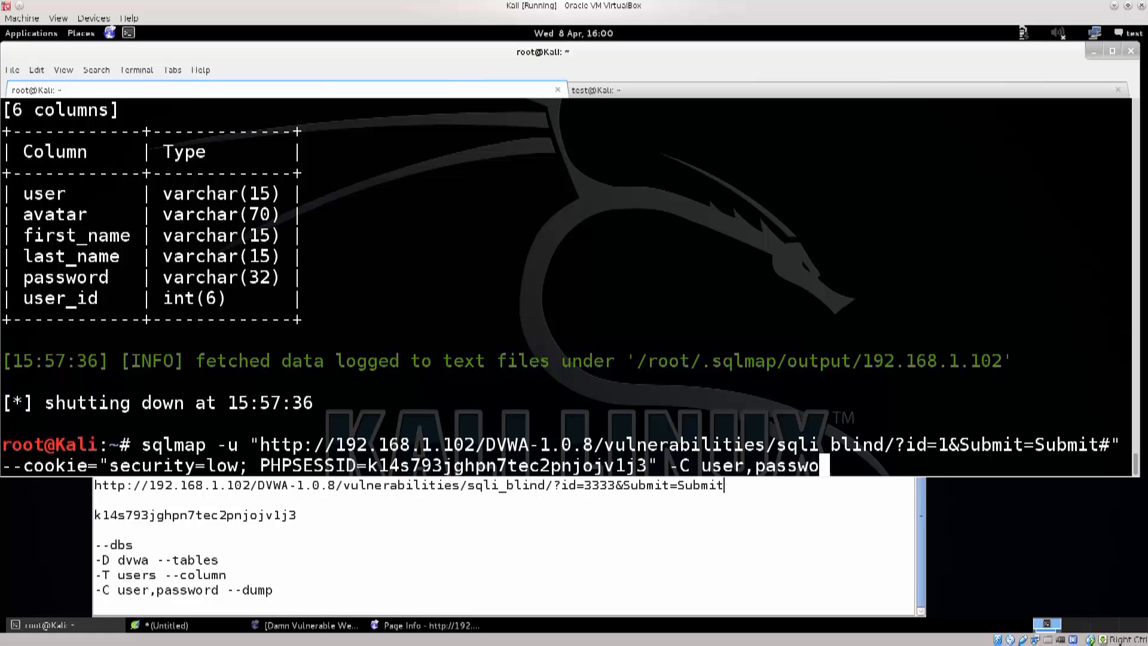
pyautogui.write('rd')
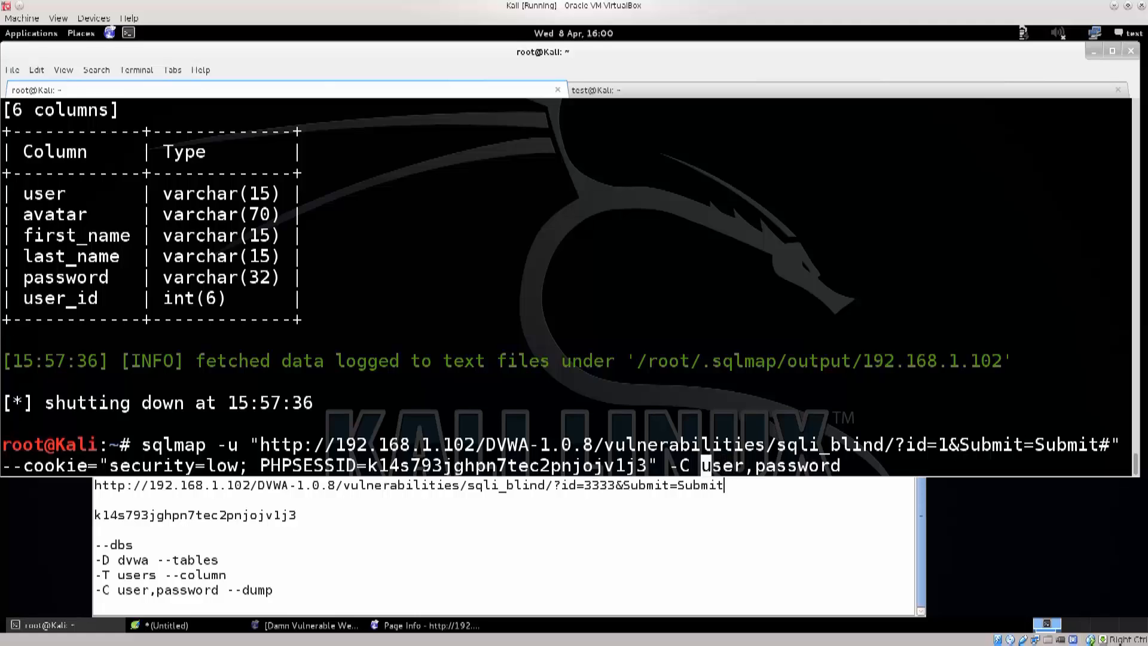
pyautogui.write('first_n')
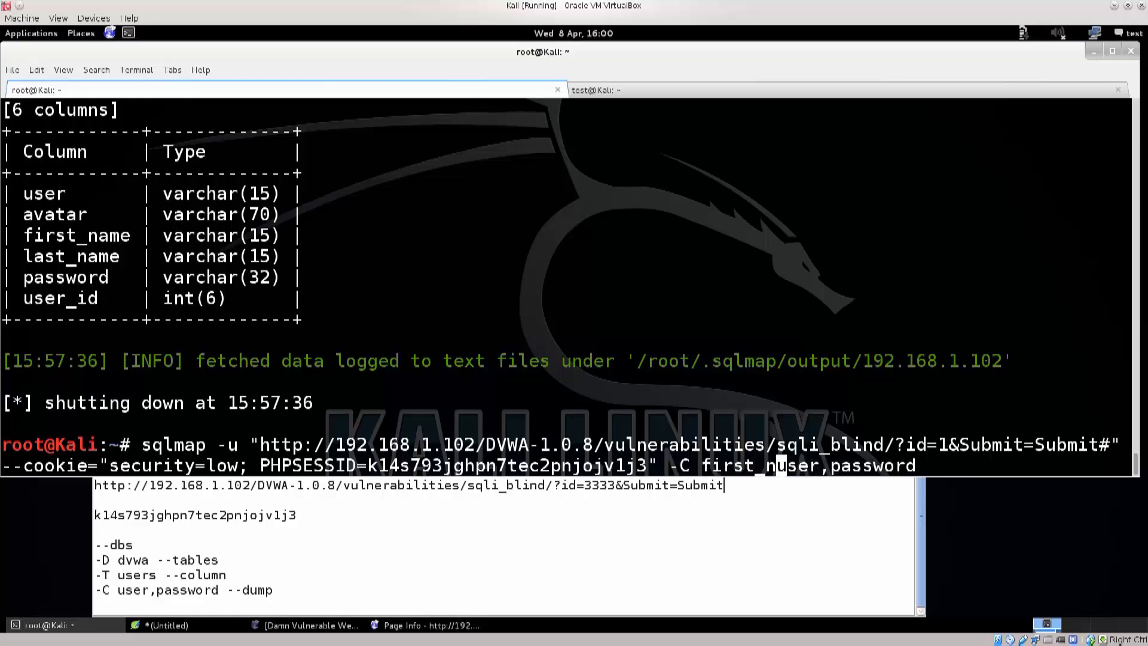
pyautogui.write('ame')
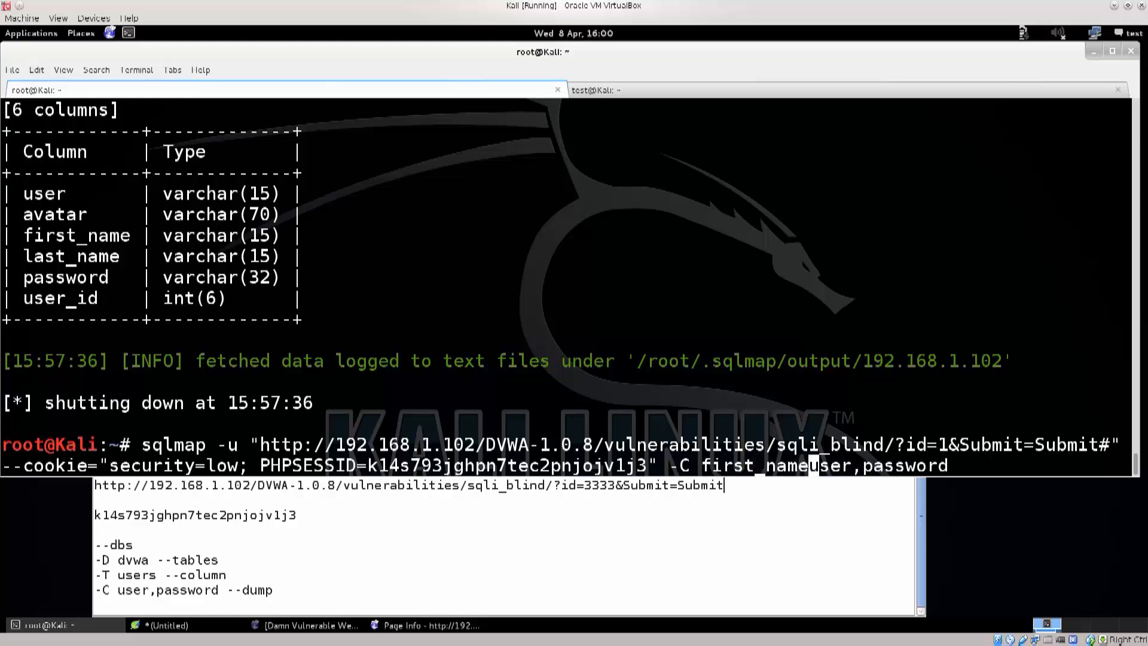
pyautogui.write(',last_name,')
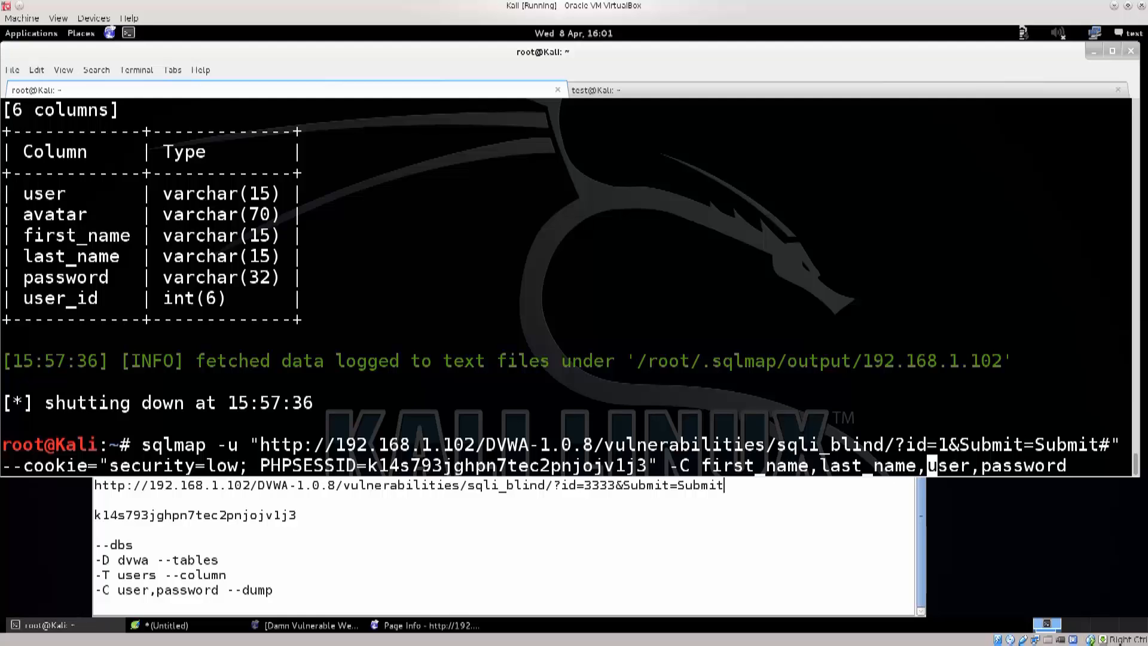
# Step: Run the column dump, retrieving five users with their password hashes
pyautogui.press('Return')
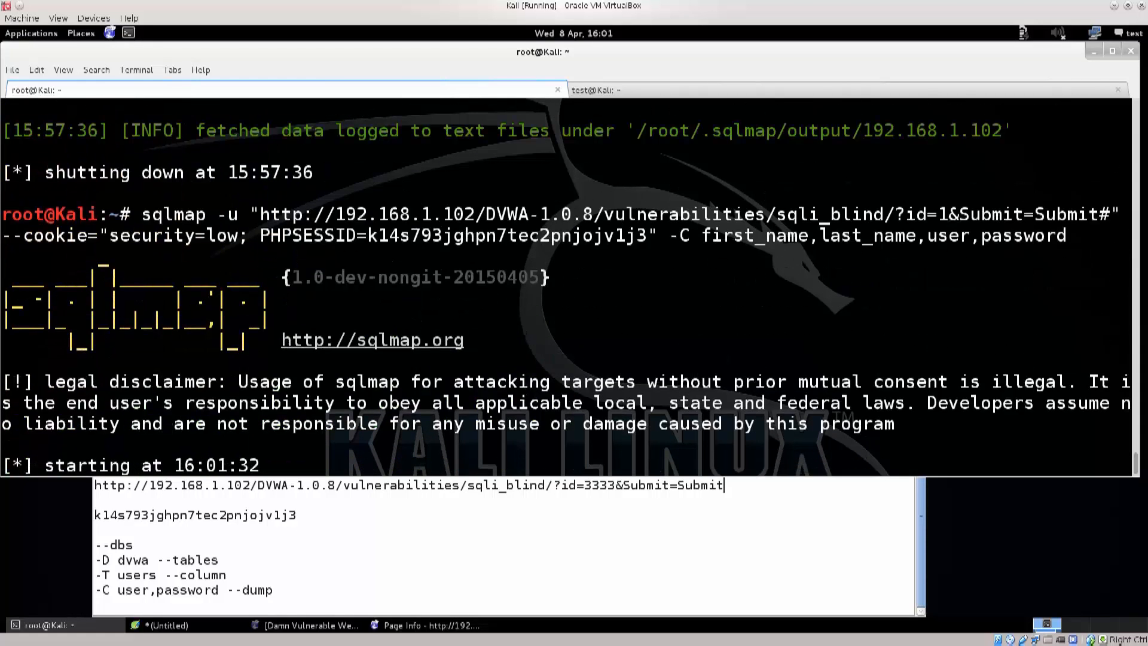
pyautogui.scroll(-3)
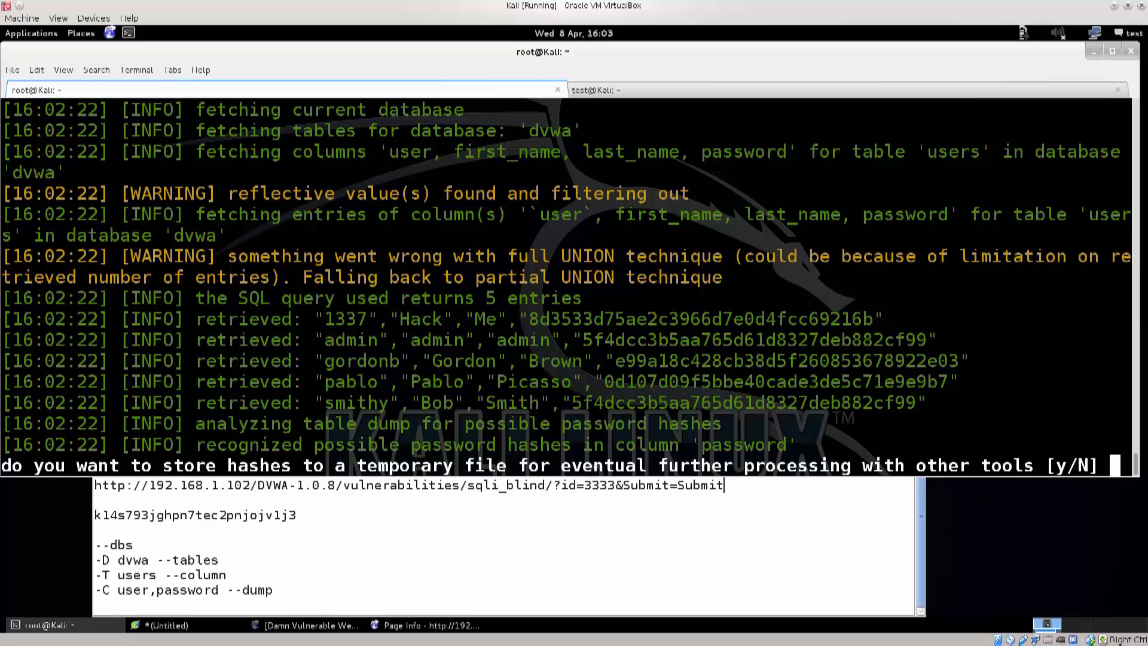
pyautogui.doubleClick(341, 319)
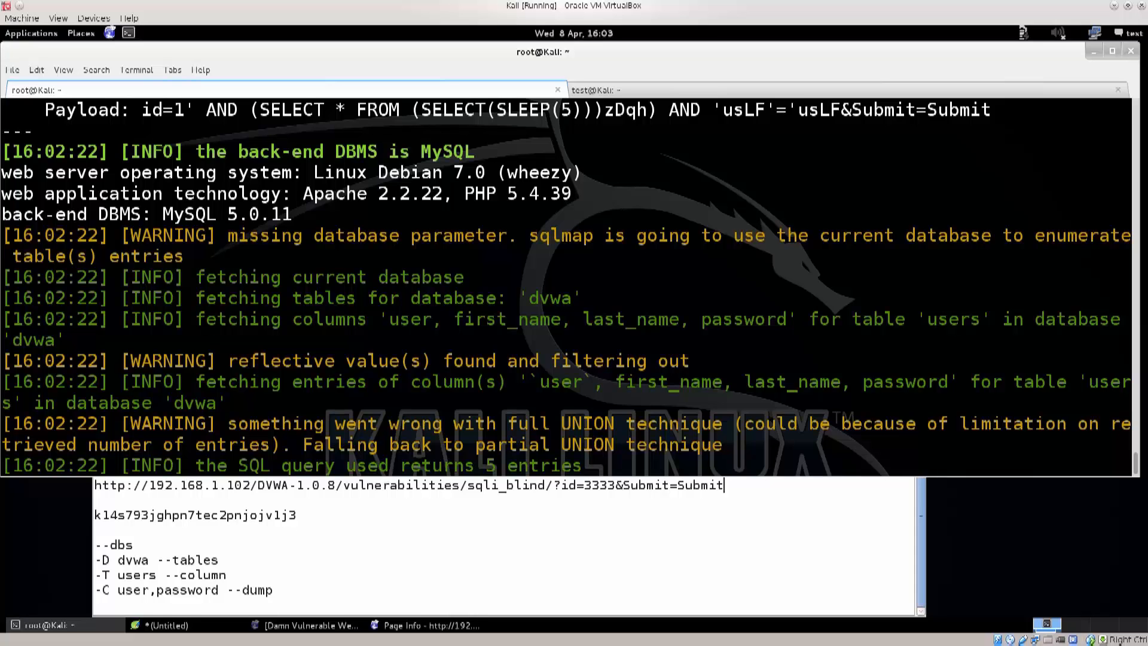
pyautogui.doubleClick(399, 320)
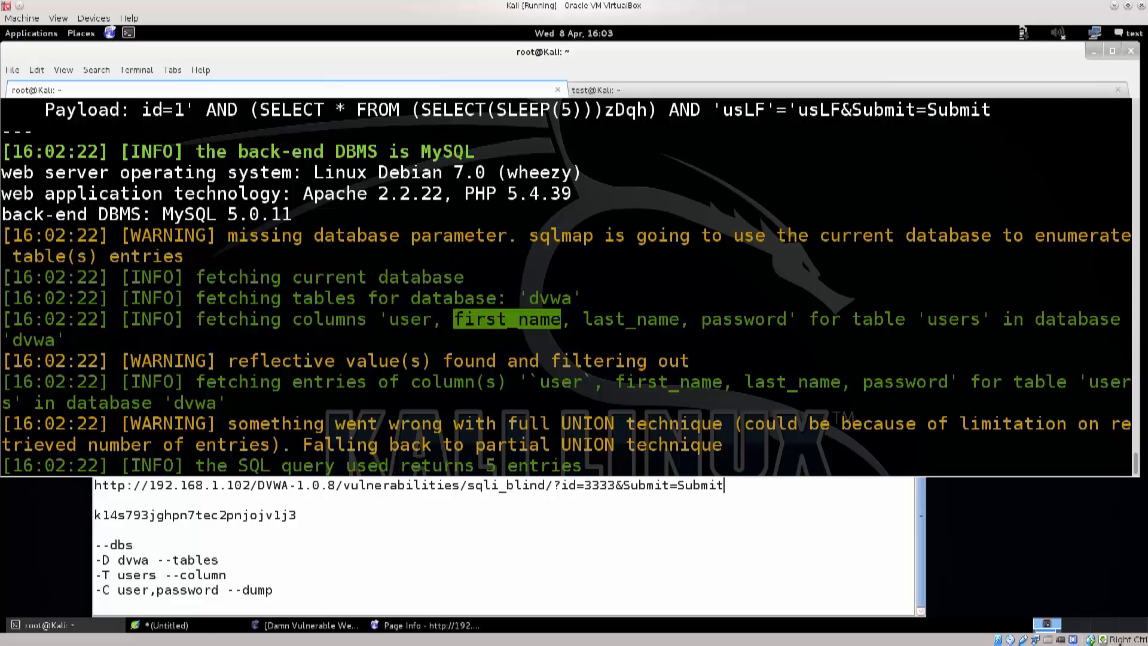
pyautogui.doubleClick(750, 318)
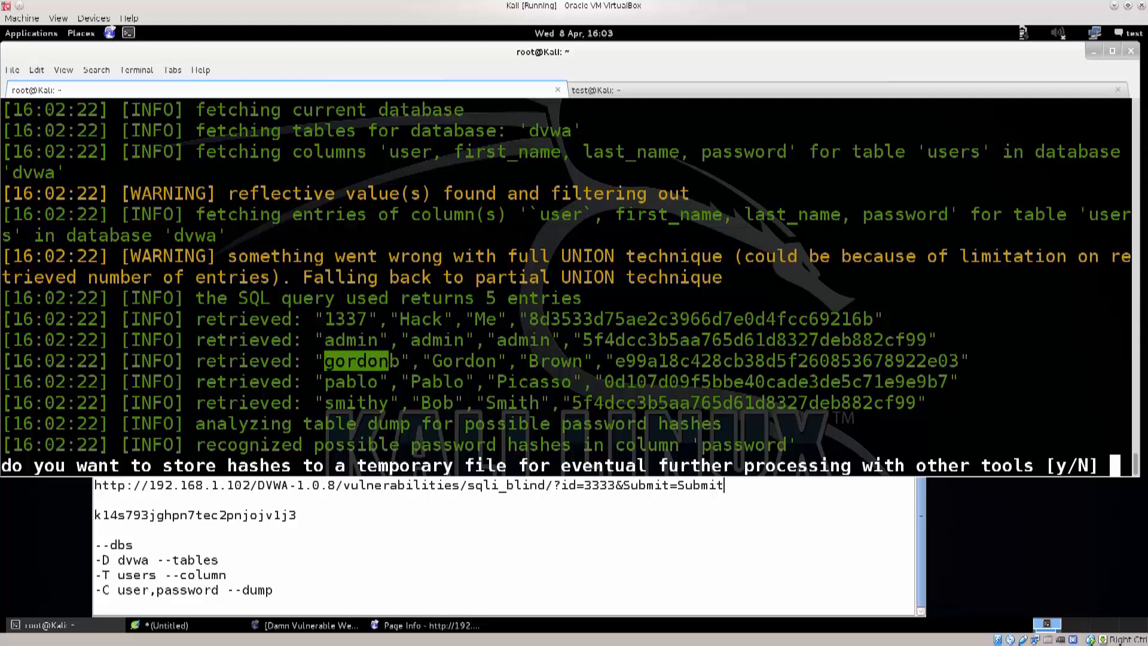
pyautogui.doubleClick(463, 361)
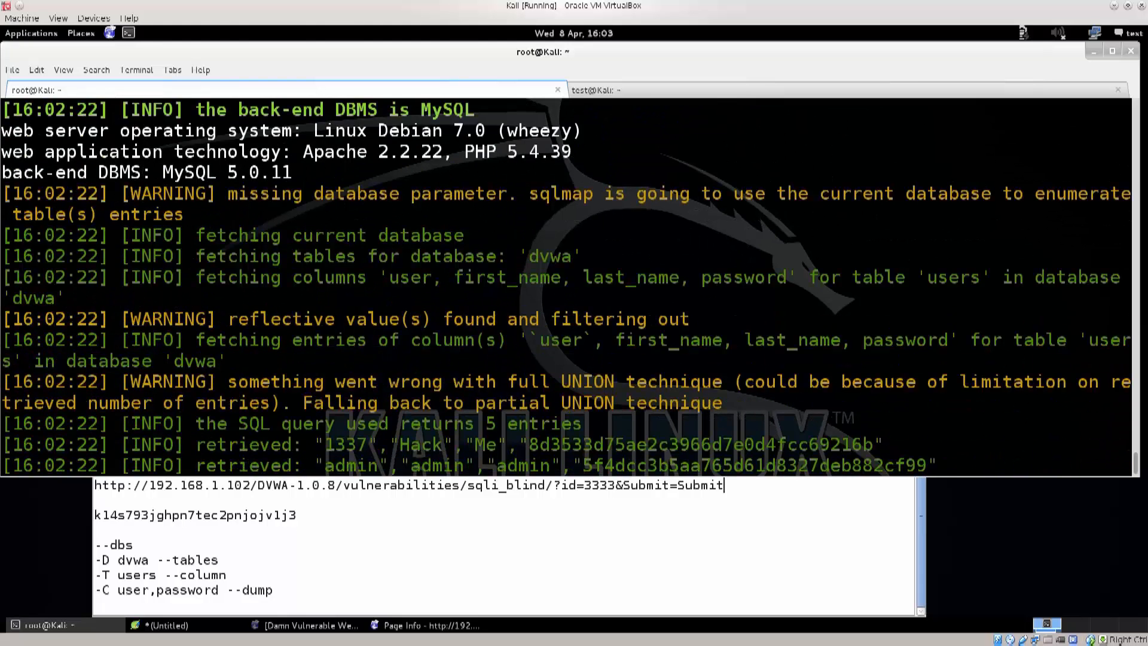
pyautogui.doubleClick(409, 278)
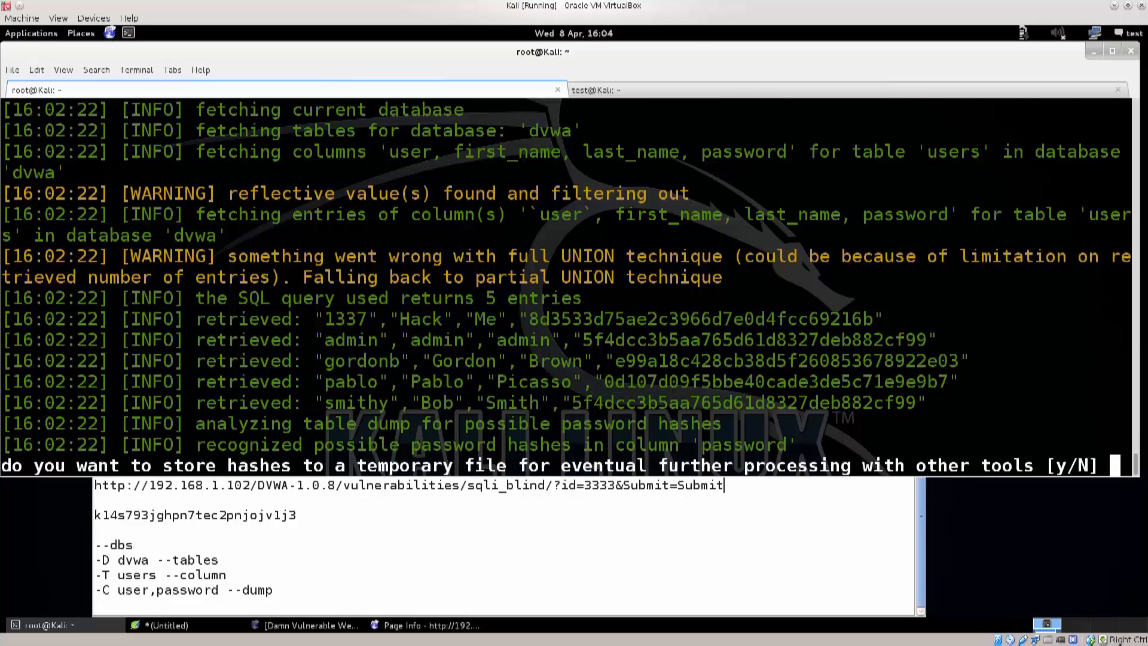
pyautogui.moveTo(626, 320); pyautogui.dragTo(785, 319)
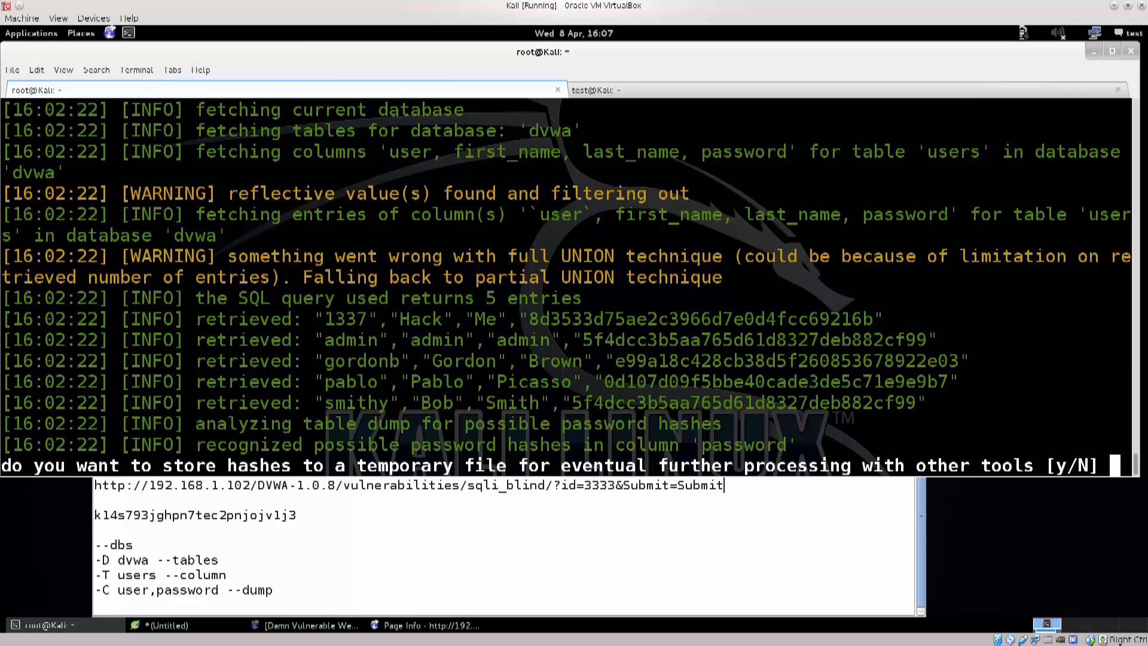
# Step: Answer 'n' to storing hashes and 'y' to a dictionary-based crack
pyautogui.write('n')
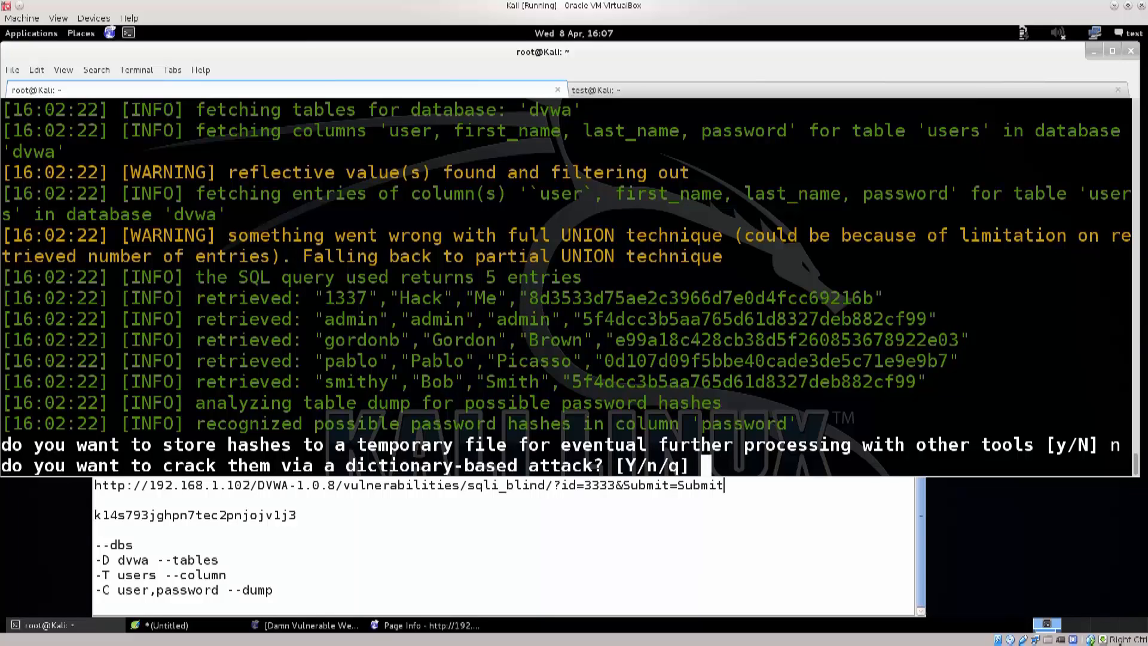
pyautogui.write('y')
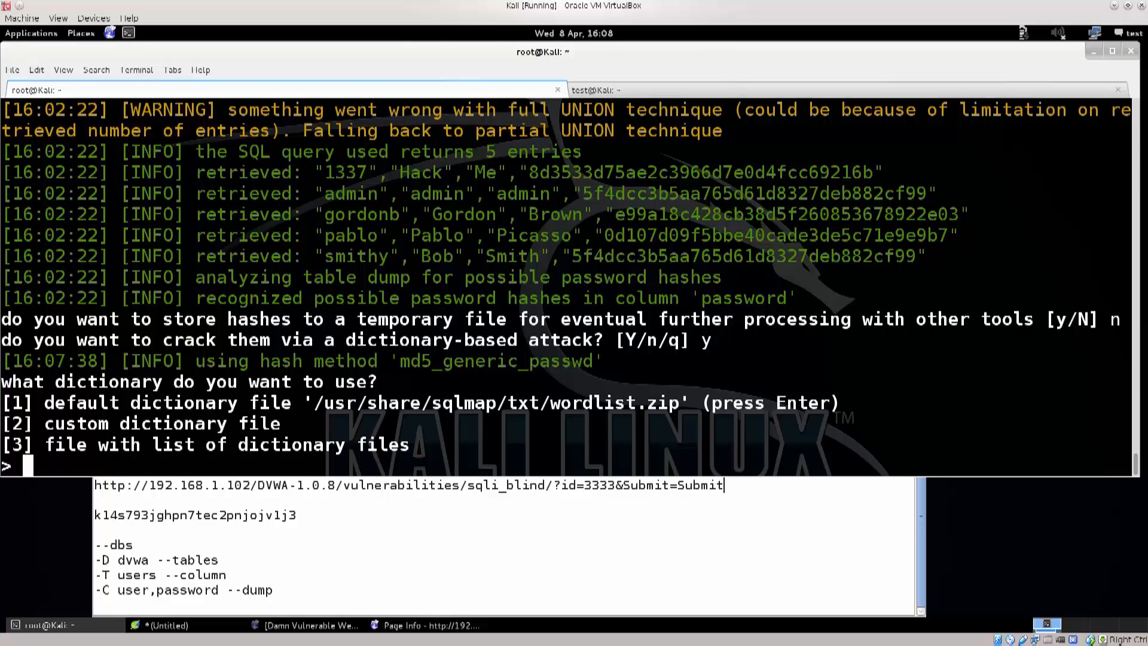
# Step: Accept the default dictionary, skip common suffixes, then answer 'y' to crack the guestbook admin hash
pyautogui.press('Return')
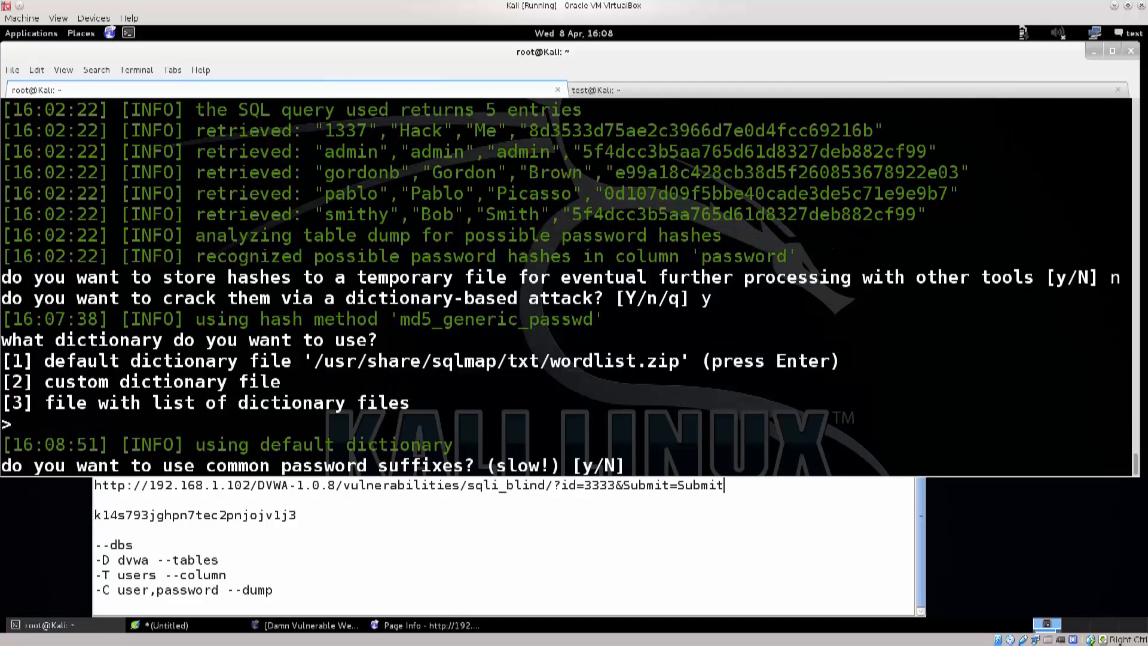
pyautogui.write('n')
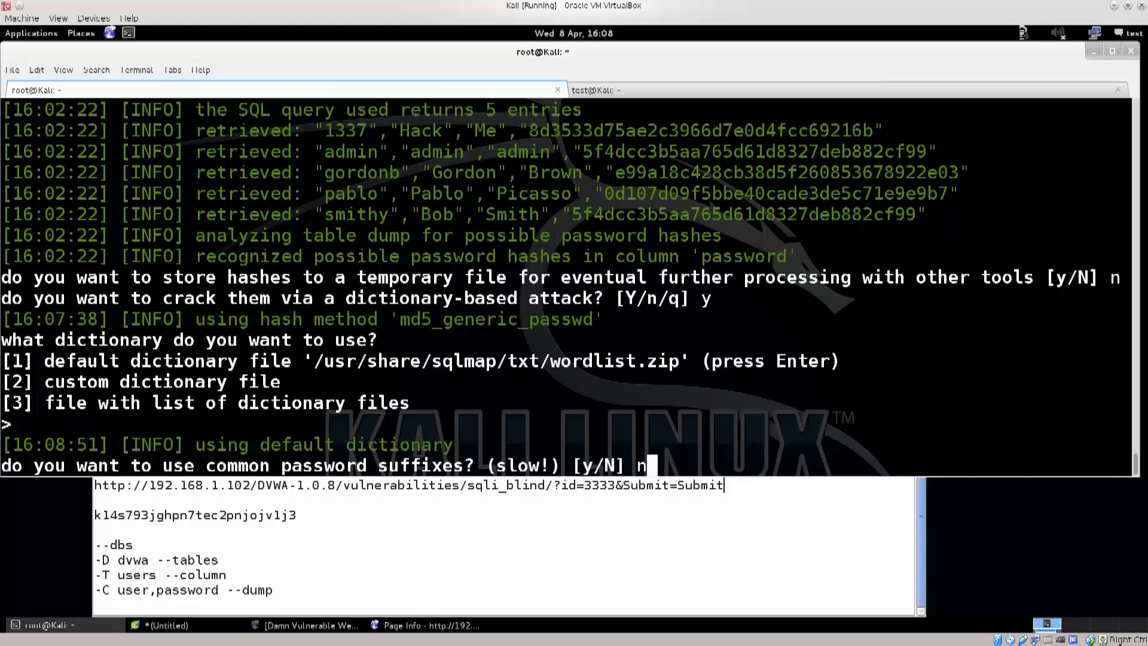
pyautogui.press('Return')
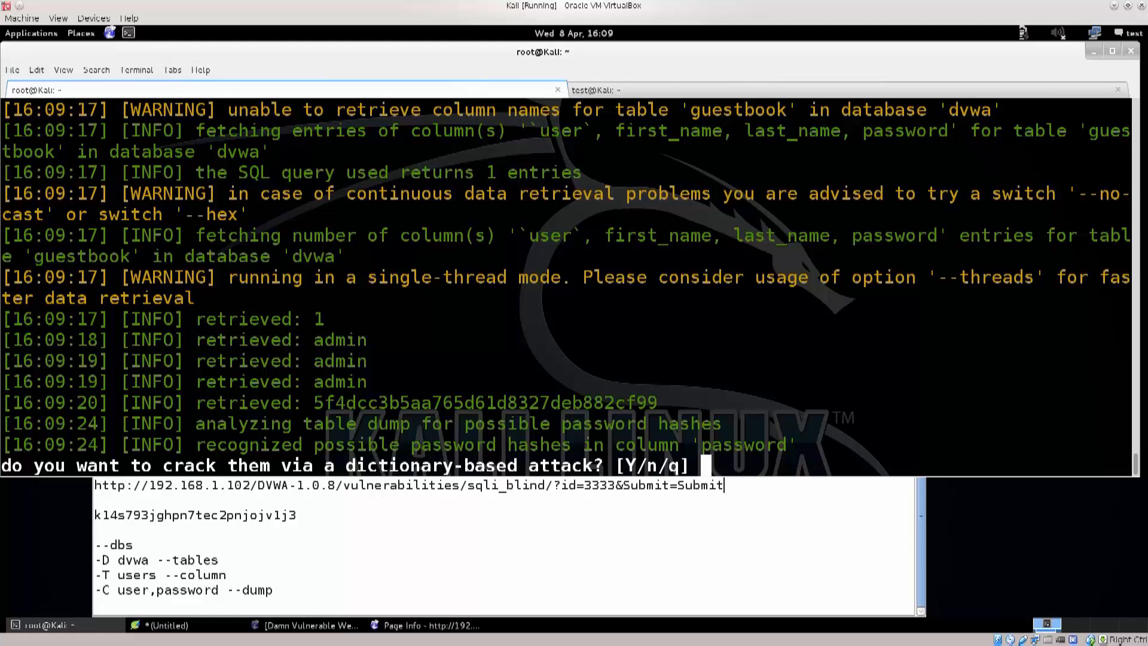
pyautogui.write('y')
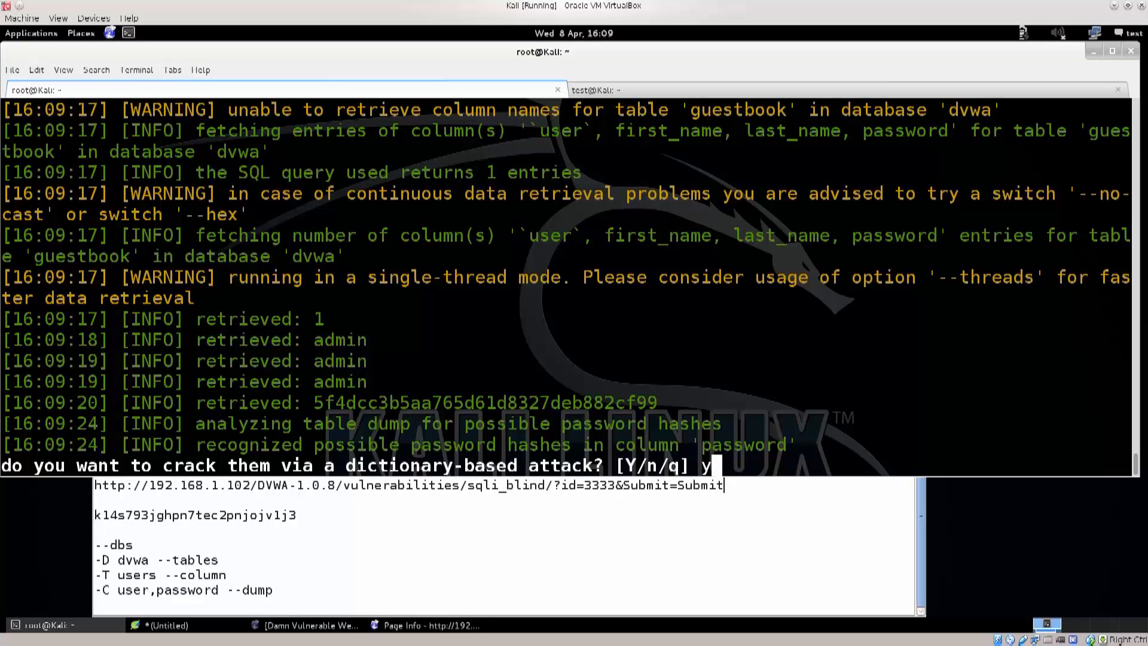
# Step: Accept the dictionary attack so sqlmap cracks the admin hash to 'password' and finishes the guestbook dump
pyautogui.press('Return')
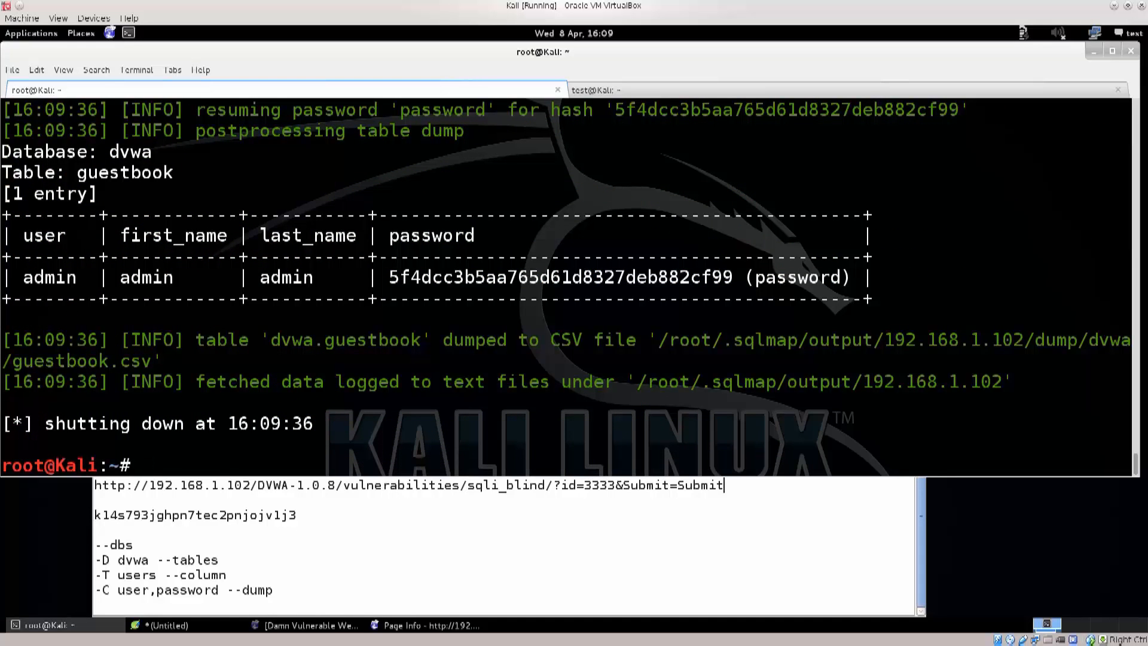
pyautogui.doubleClick(419, 235)
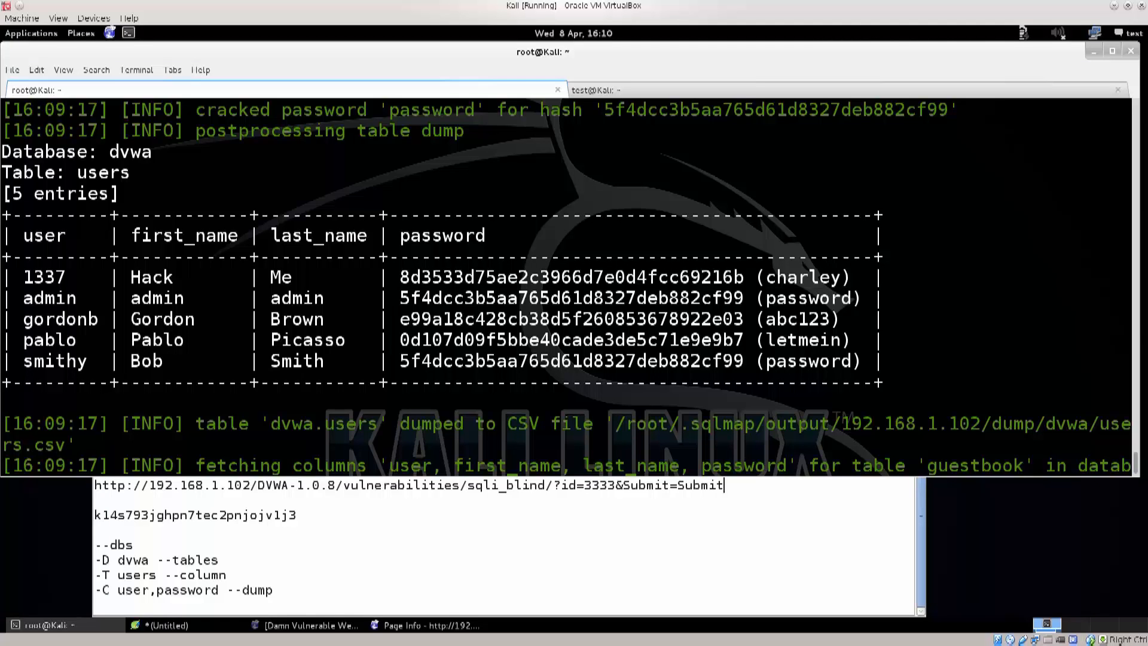
pyautogui.doubleClick(803, 276)
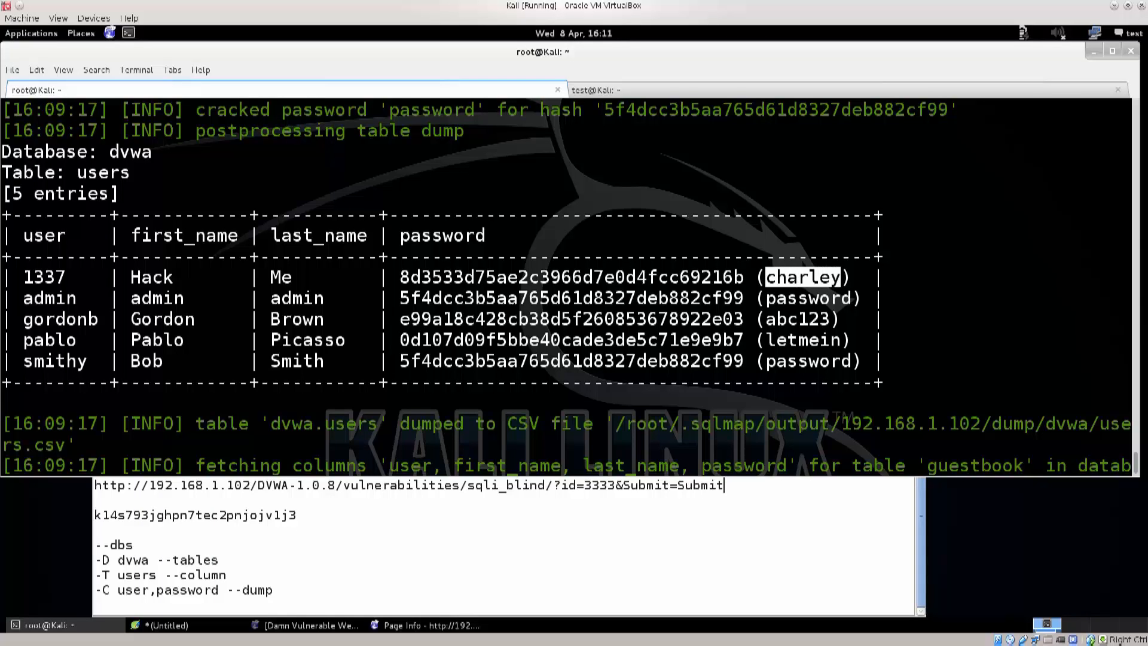